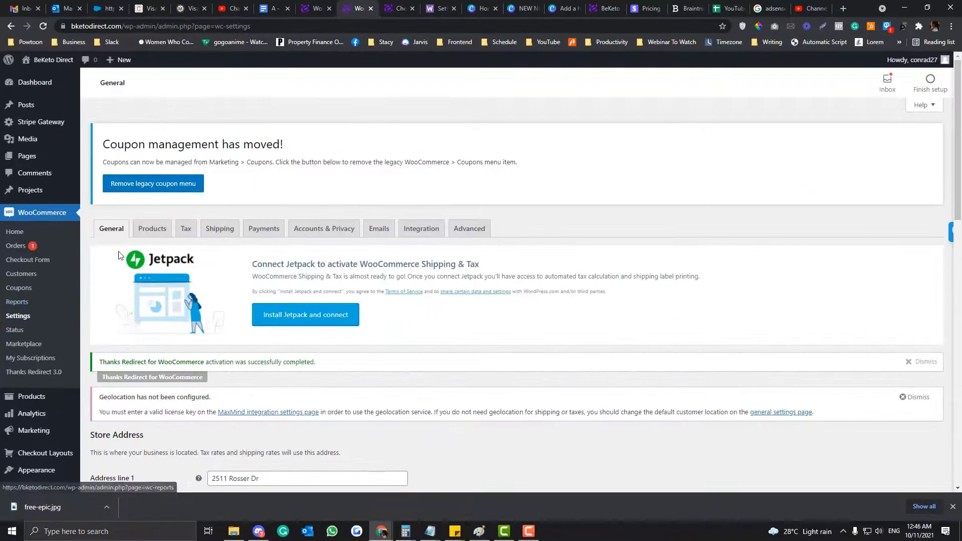
mouse_move(165, 232)
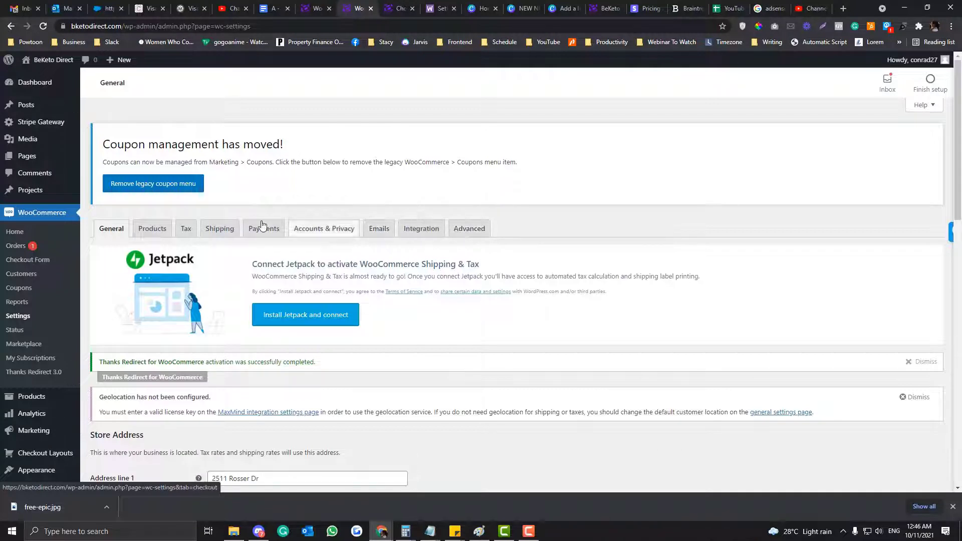
mouse_move(204, 237)
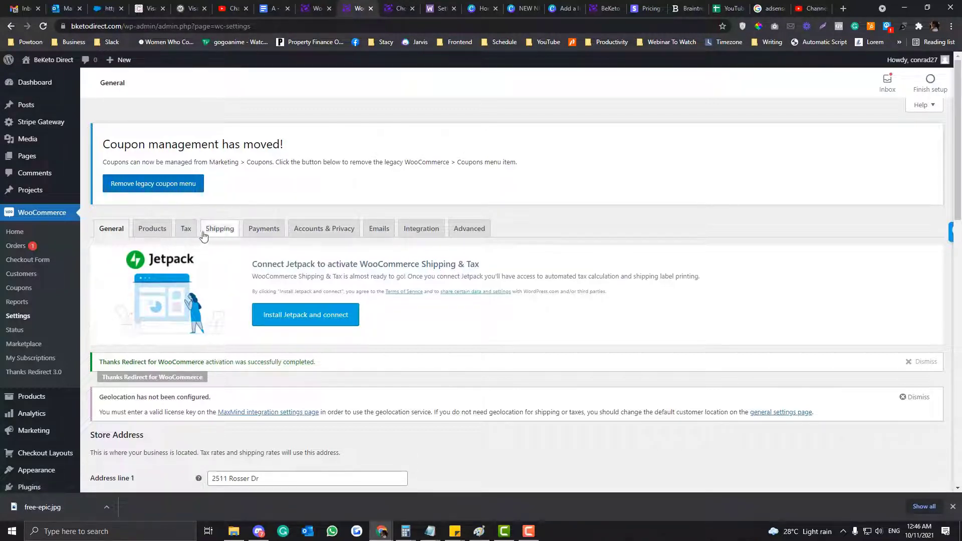
mouse_move(216, 235)
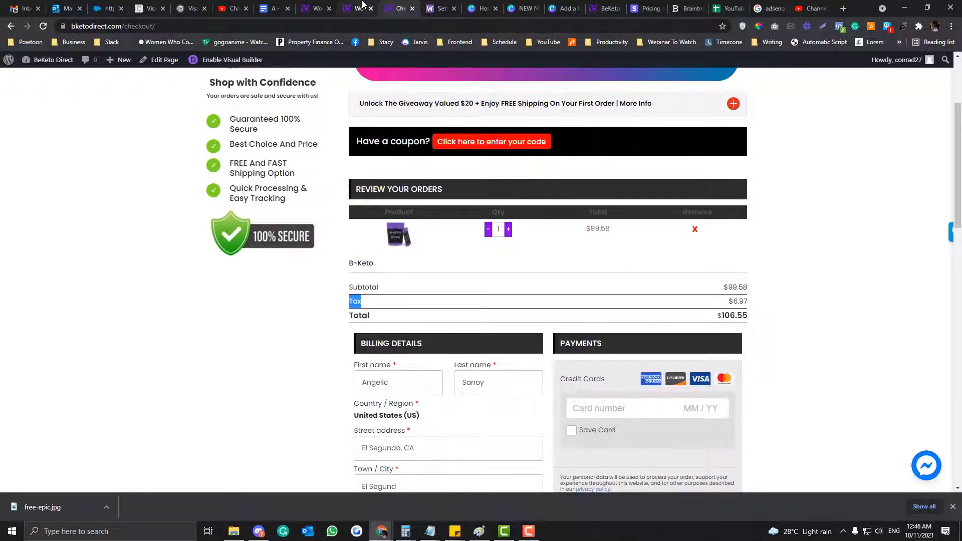
Start a new shipping zone from the Shipping tab and name it California.
click(355, 8)
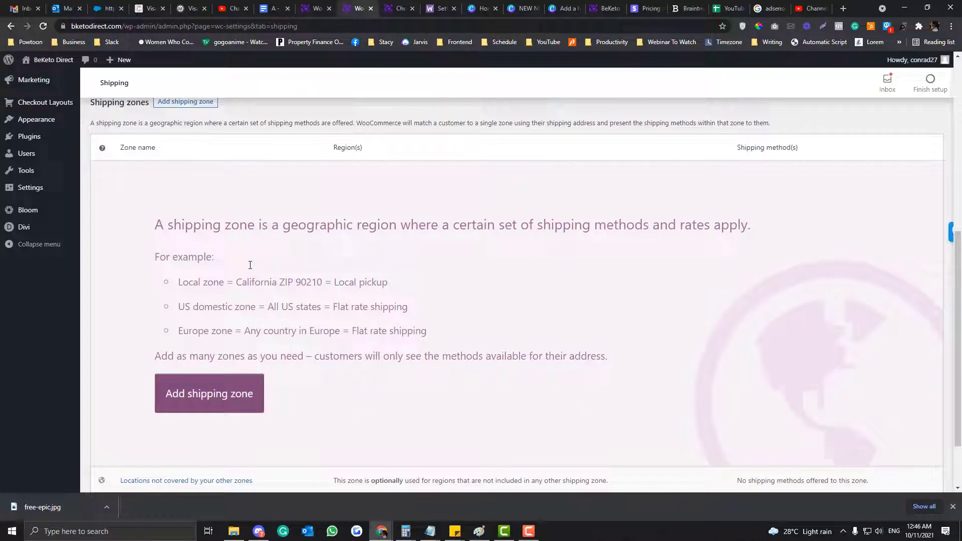
scroll(down, 3)
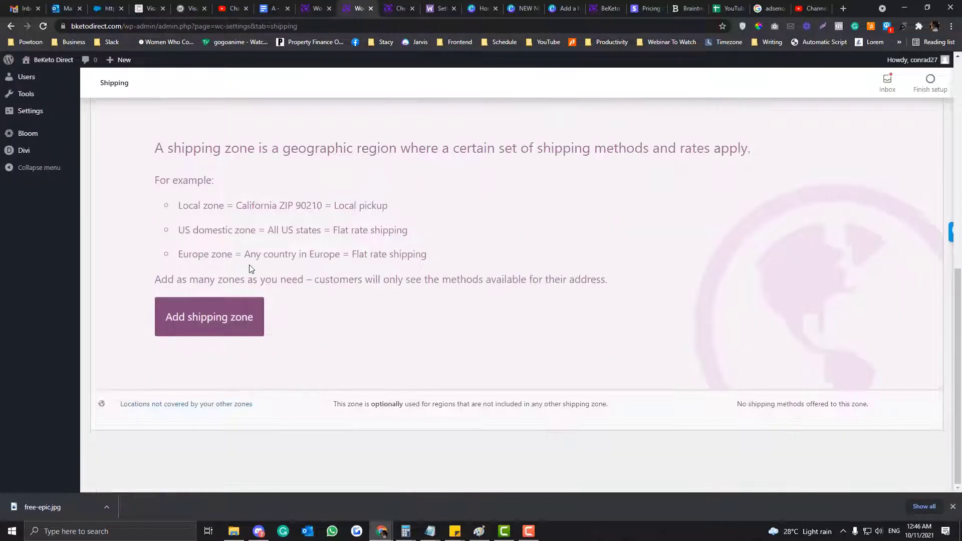
scroll(up, 3)
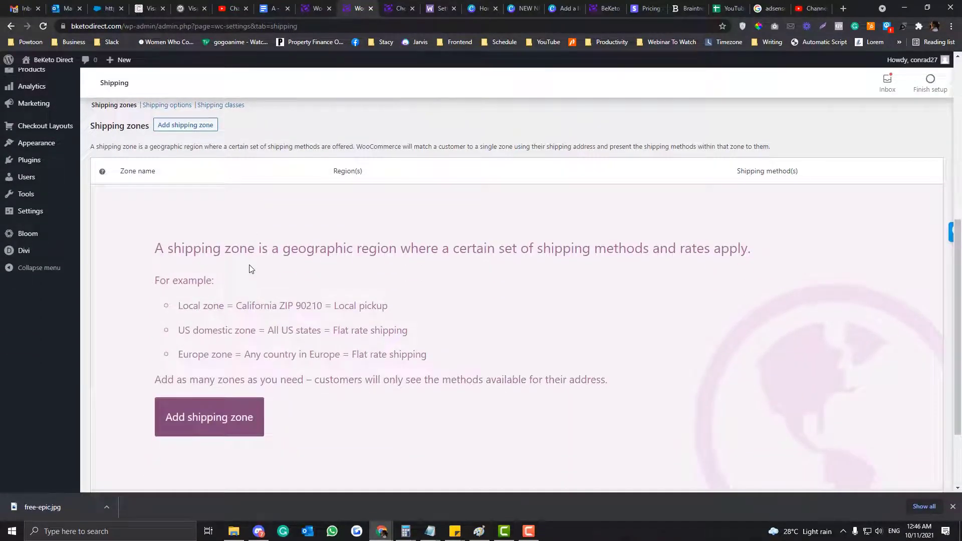
scroll(down, 3)
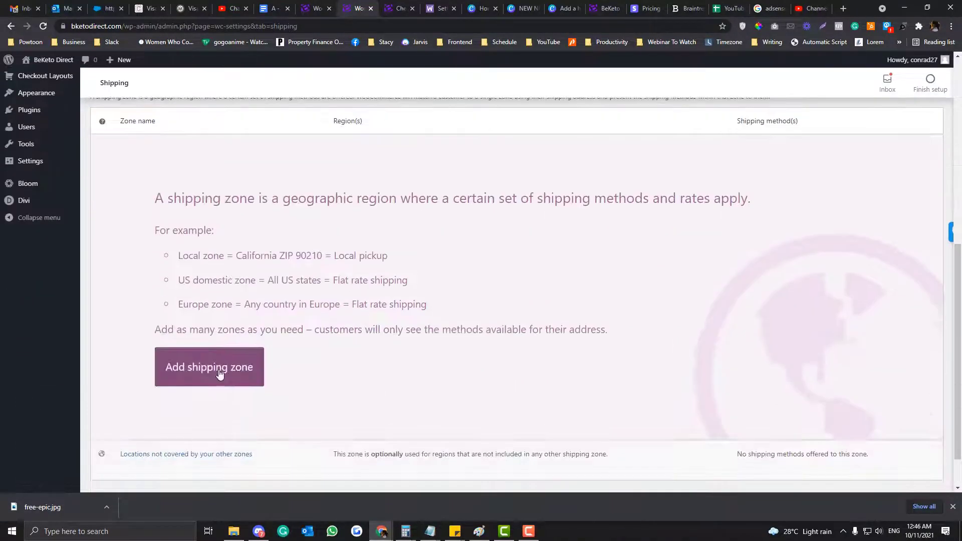
click(208, 367)
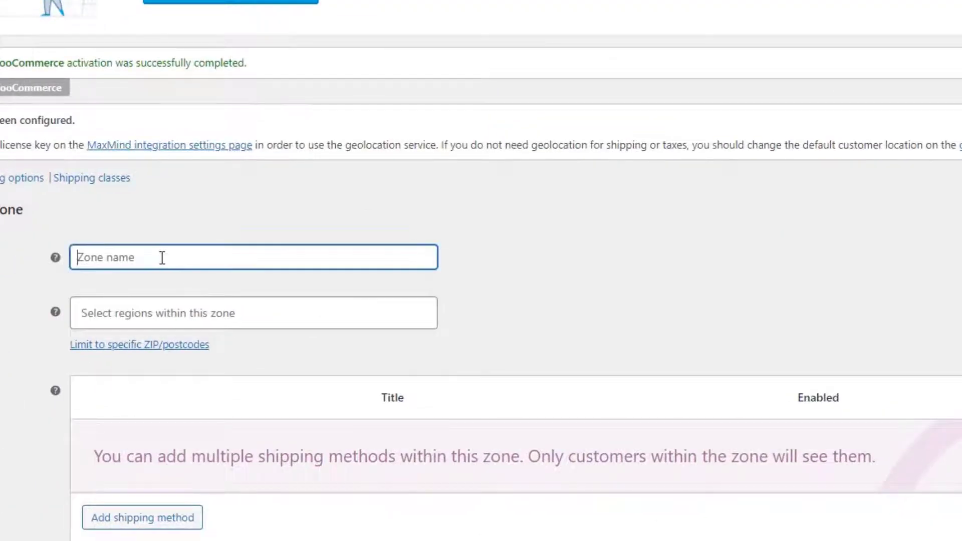
text(California)
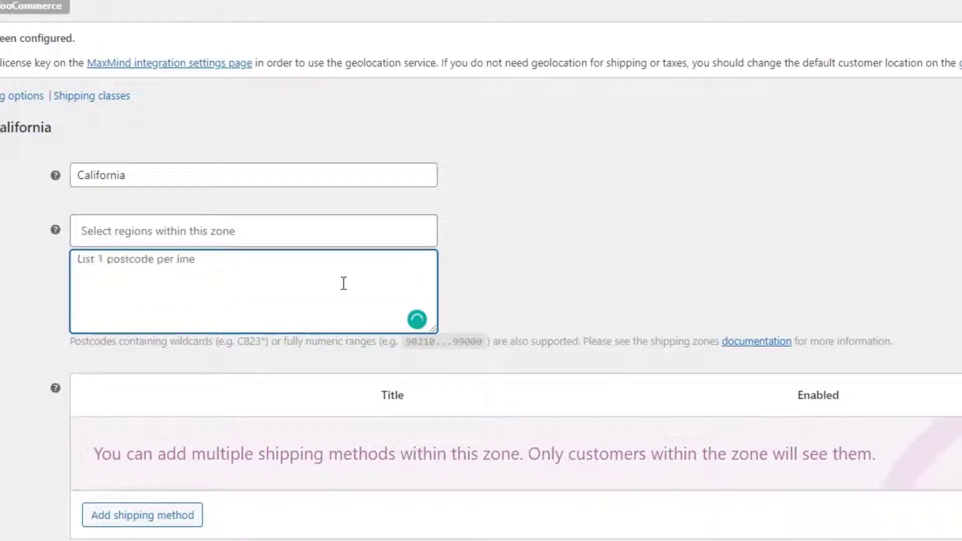
Add Local pickup as the California zone's shipping method and save the zone.
click(142, 515)
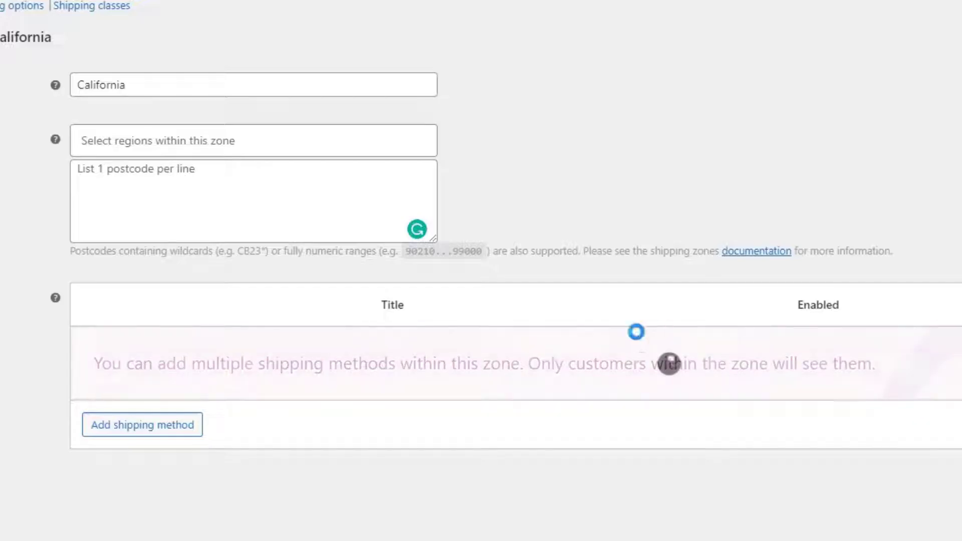
click(143, 425)
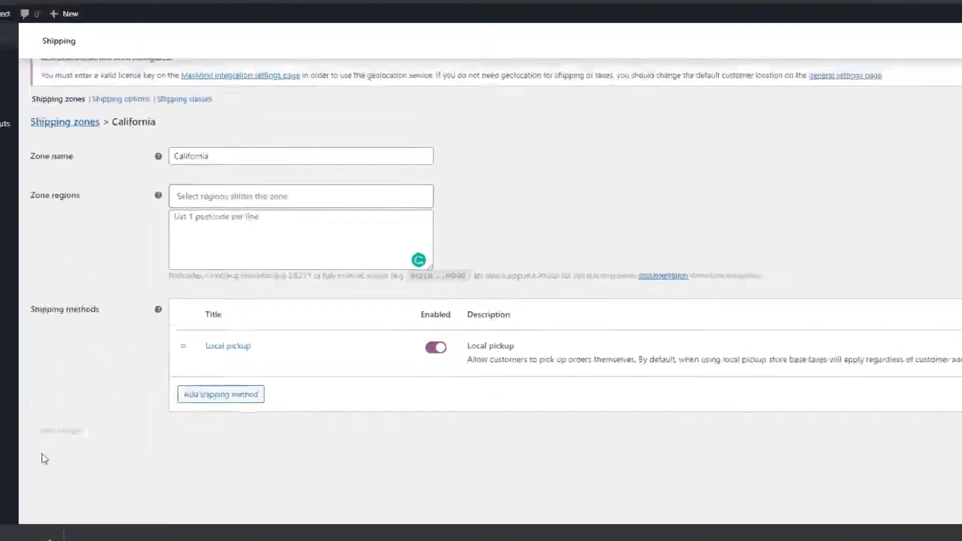
click(306, 215)
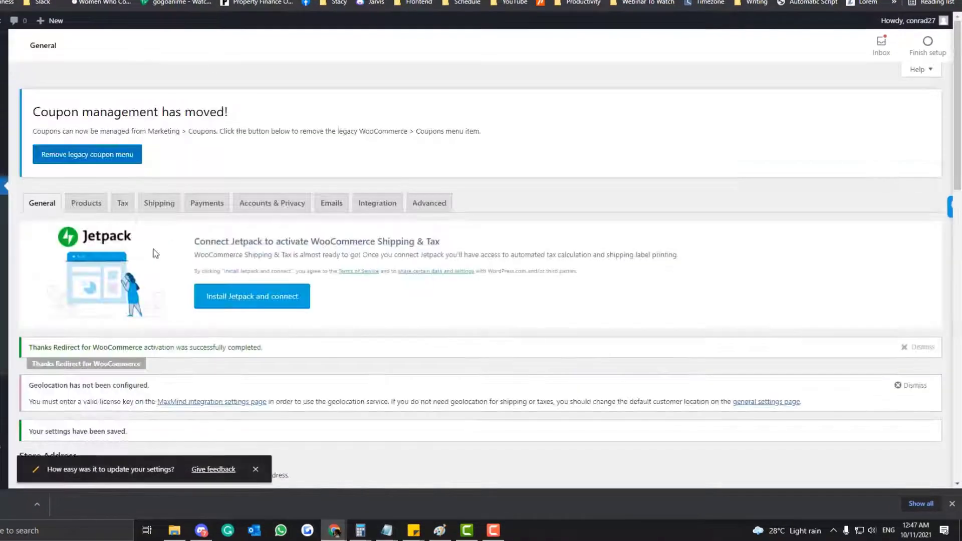
Keep Selling location(s) on specific countries and search ship-to countries for 'uni' to find United States.
scroll(down, 3)
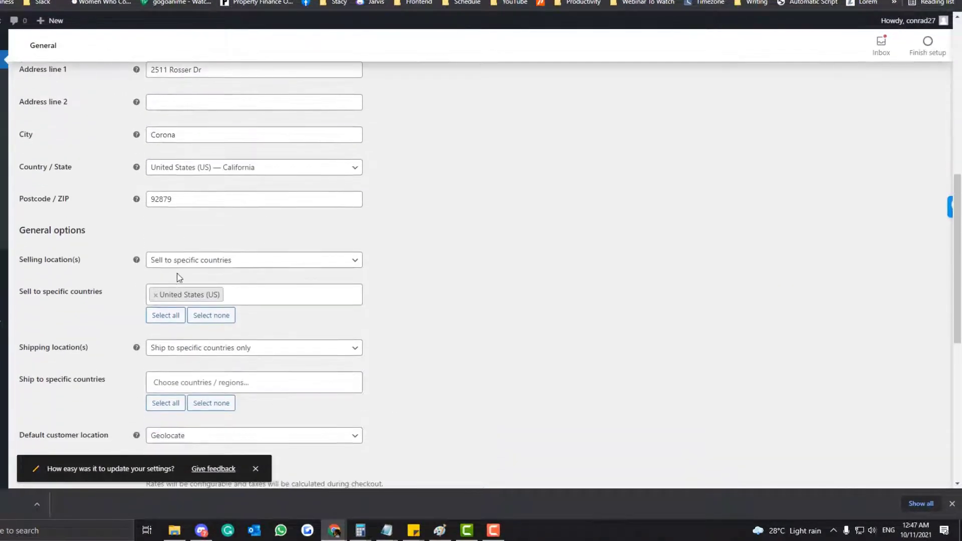
click(255, 261)
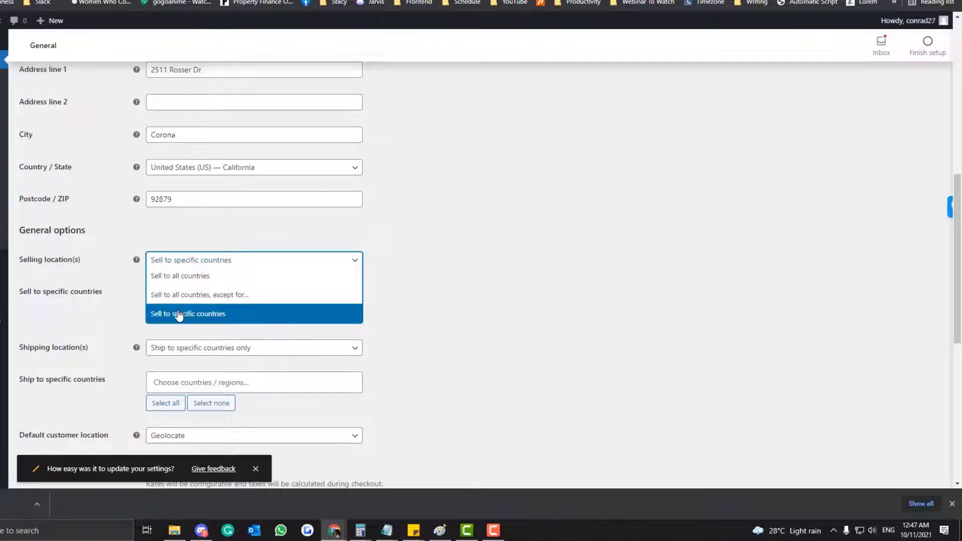
click(189, 314)
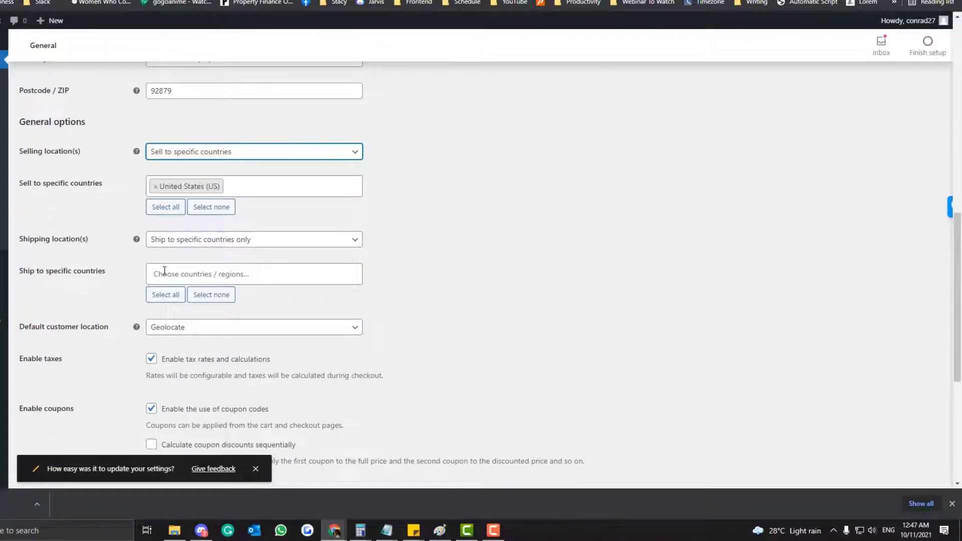
click(254, 274)
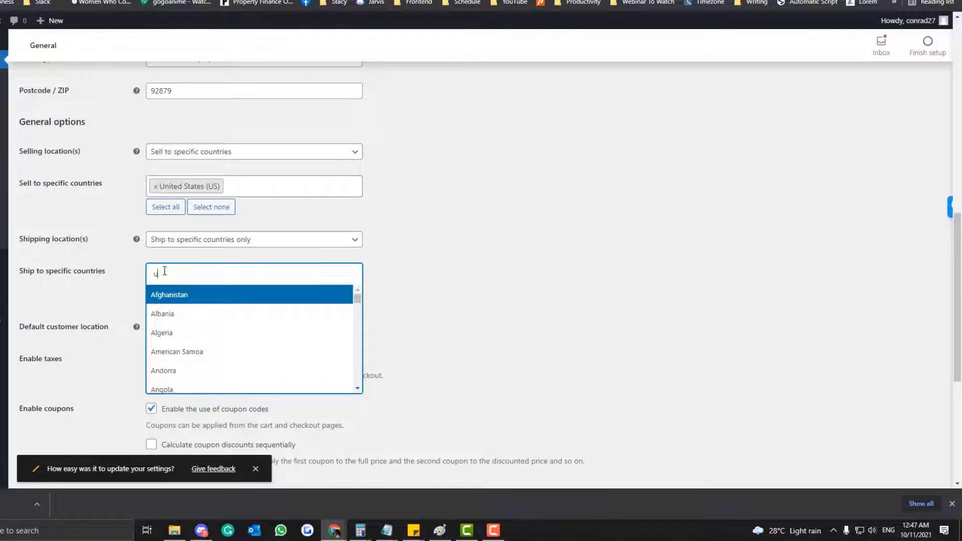
text(unit)
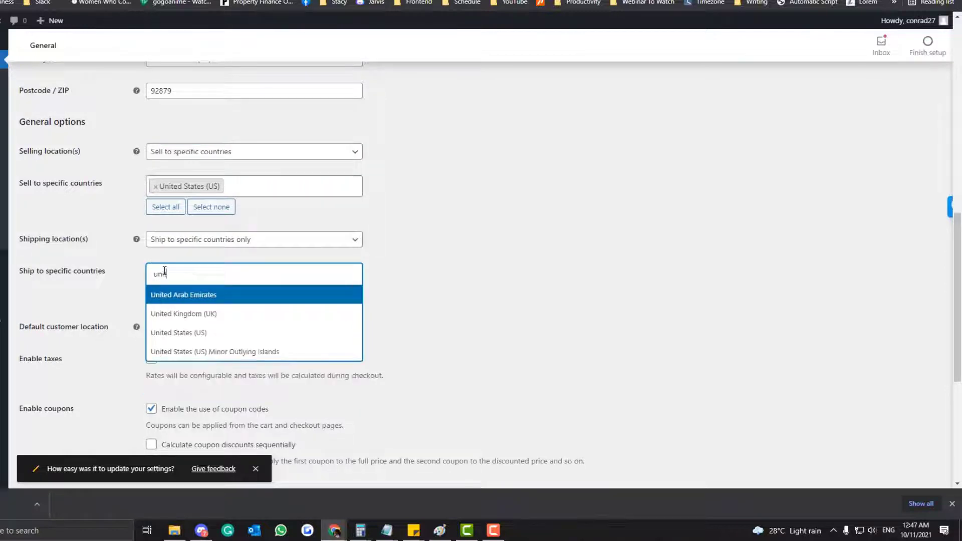
scroll(down, 3)
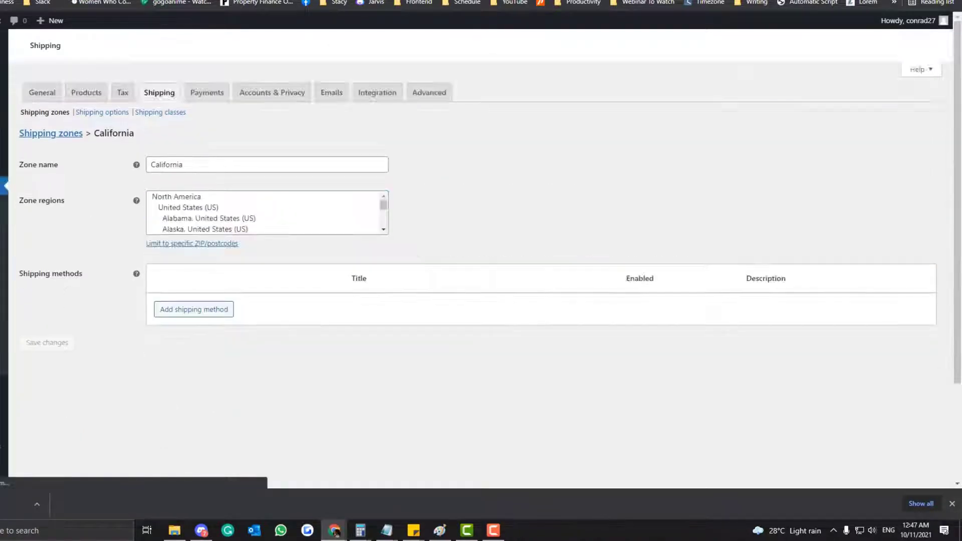
Set the zone region to California, United States and give the flat rate Taxable status at cost 9.95.
click(266, 212)
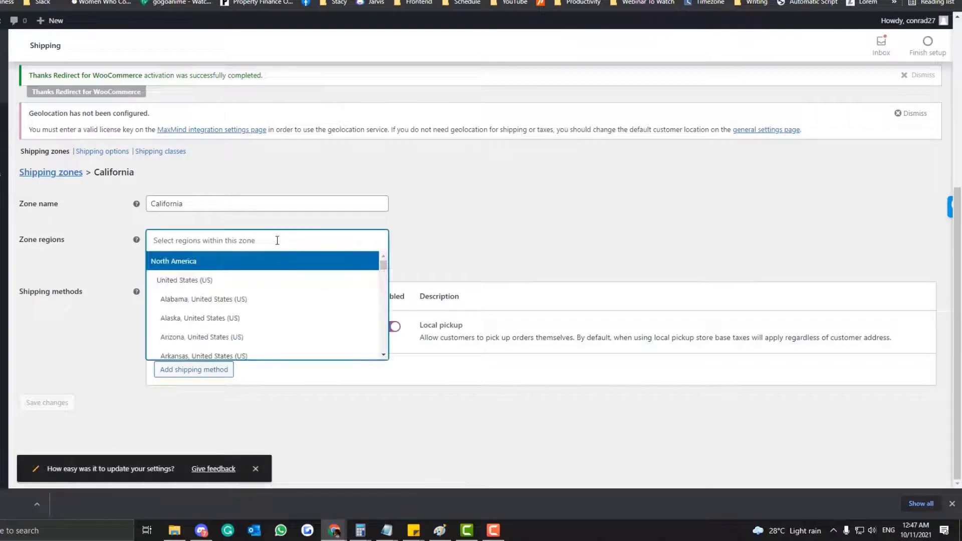
text(c)
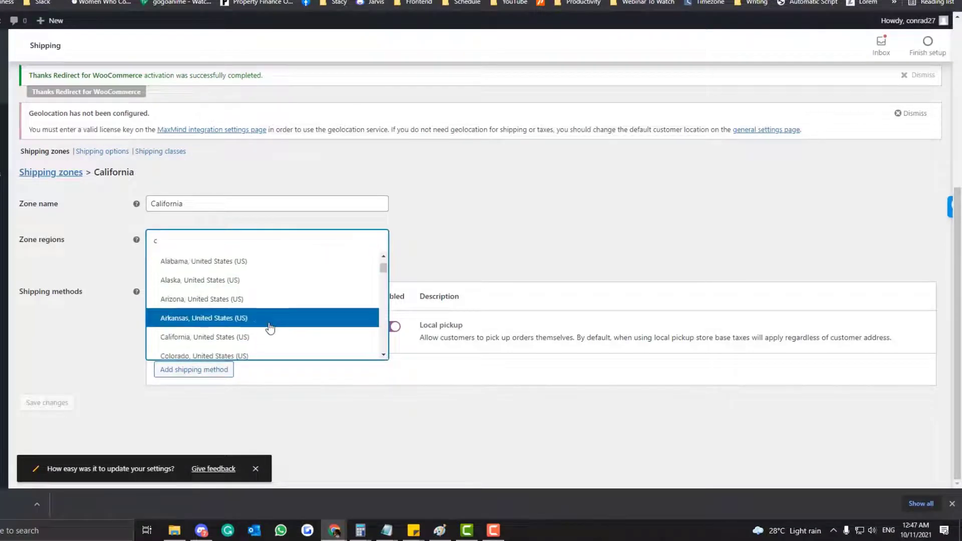
click(205, 337)
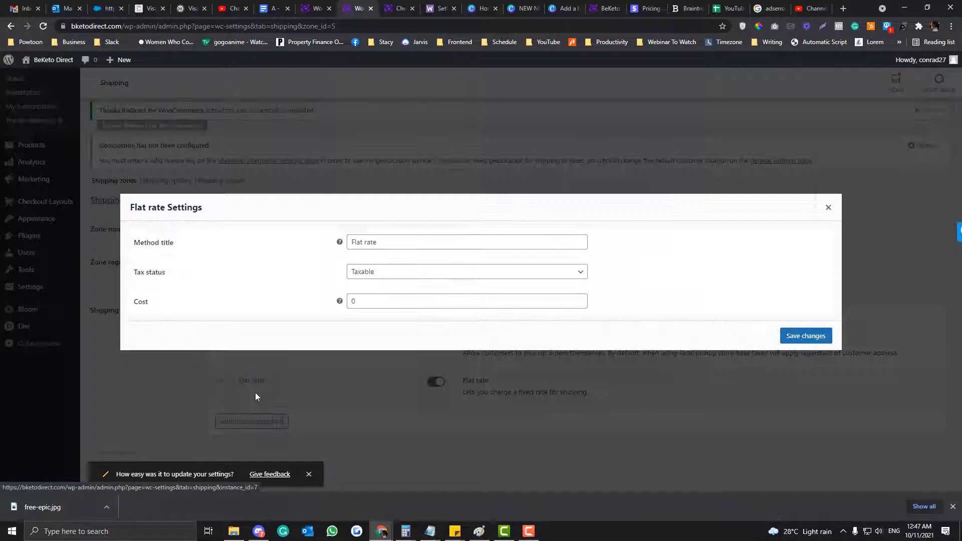
click(467, 271)
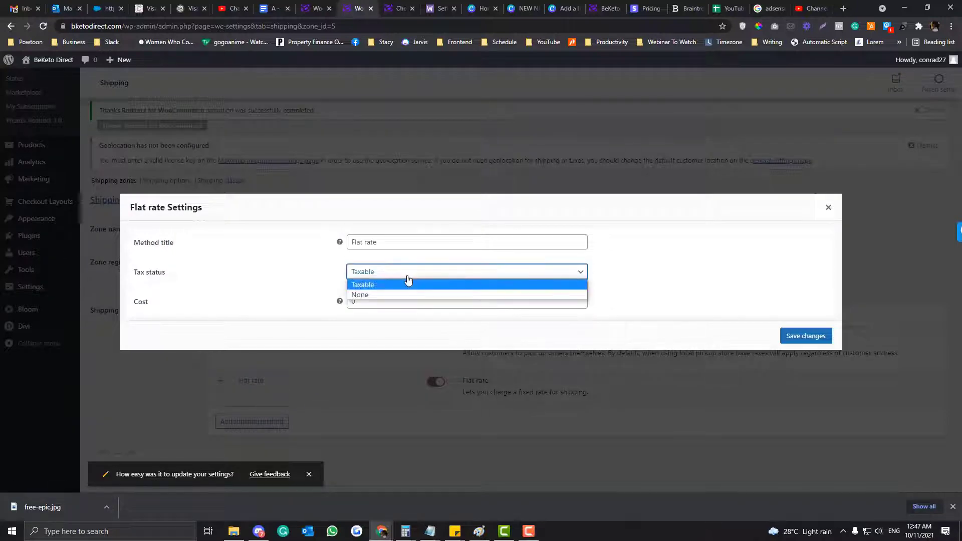
mouse_move(362, 297)
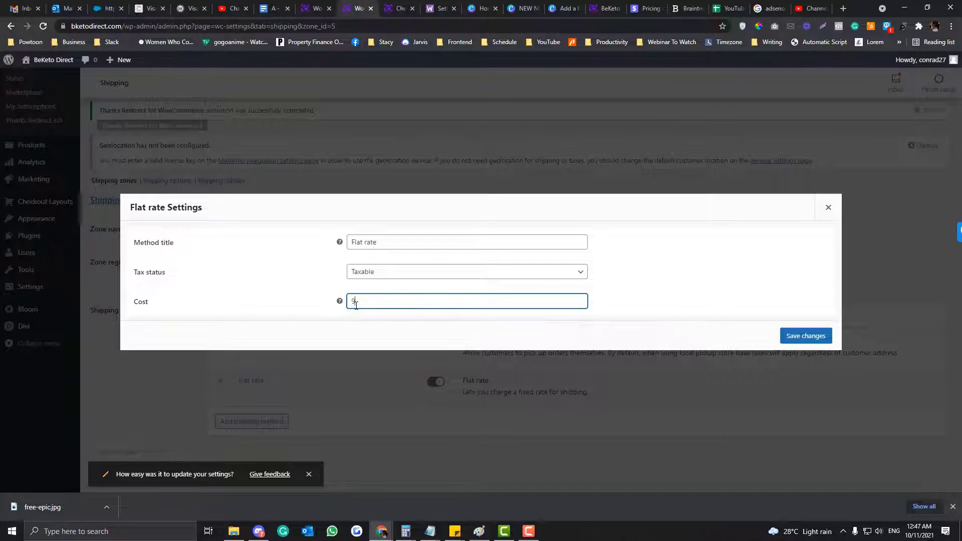
text(9.95)
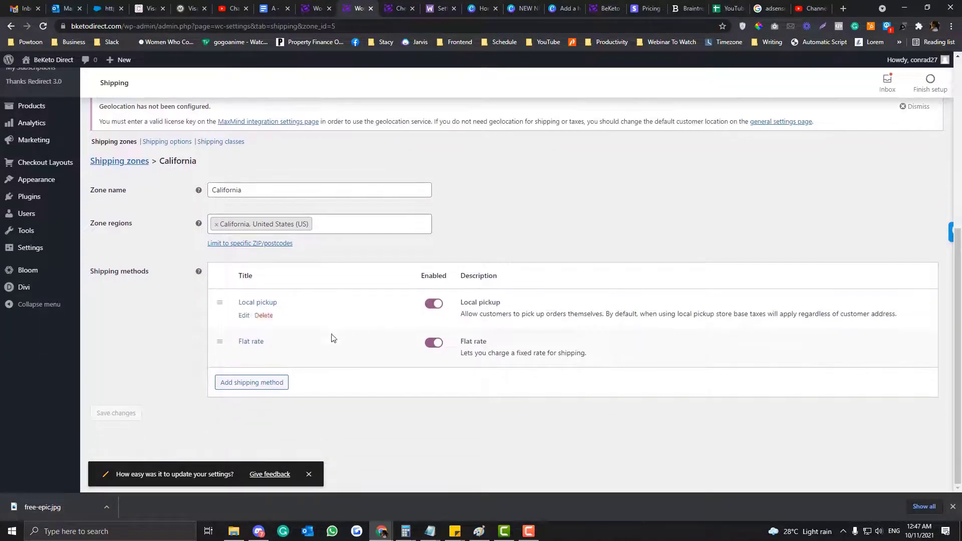
Limit the California zone to ZIP/postcodes starting with 902.
scroll(up, 3)
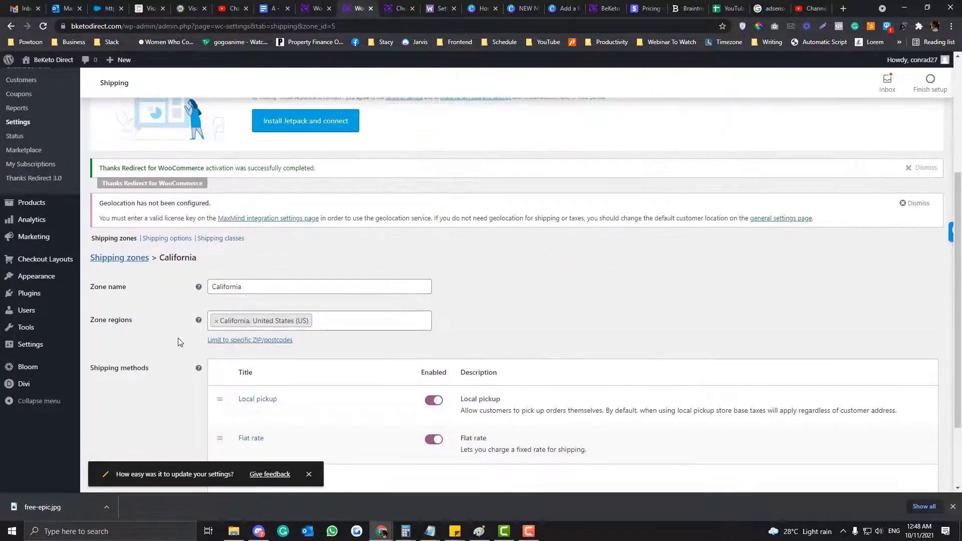
click(250, 340)
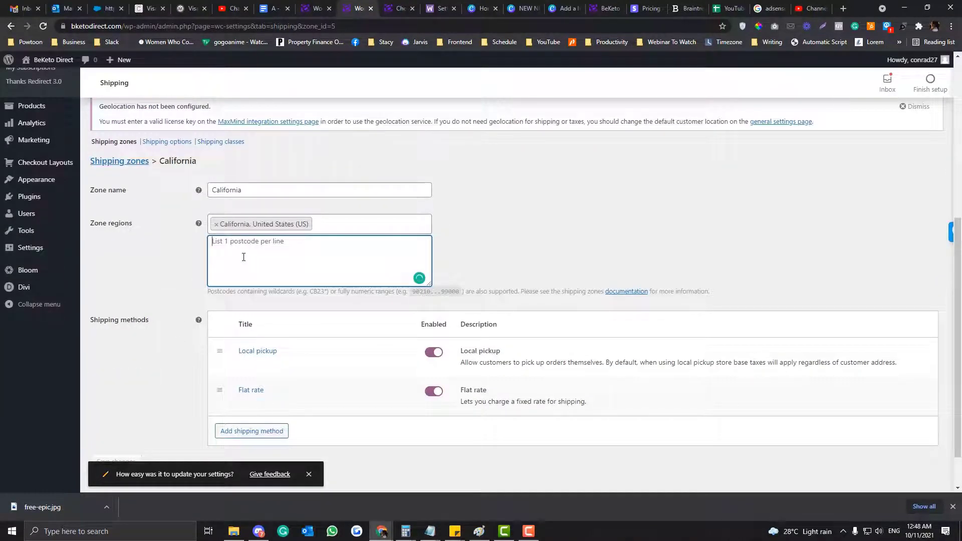
text(902)
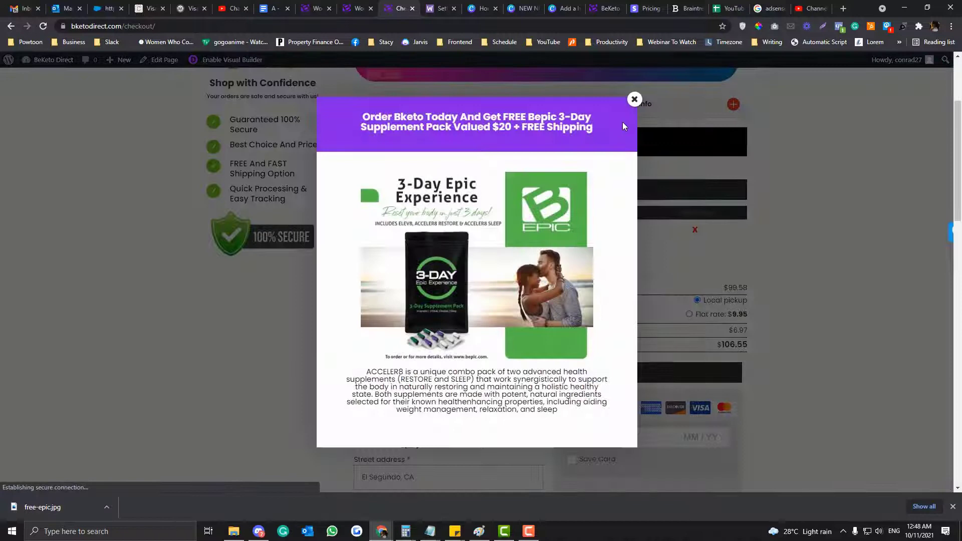
On checkout, dismiss the popup and select the $9.95 flat rate to see the $116.50 total.
click(634, 98)
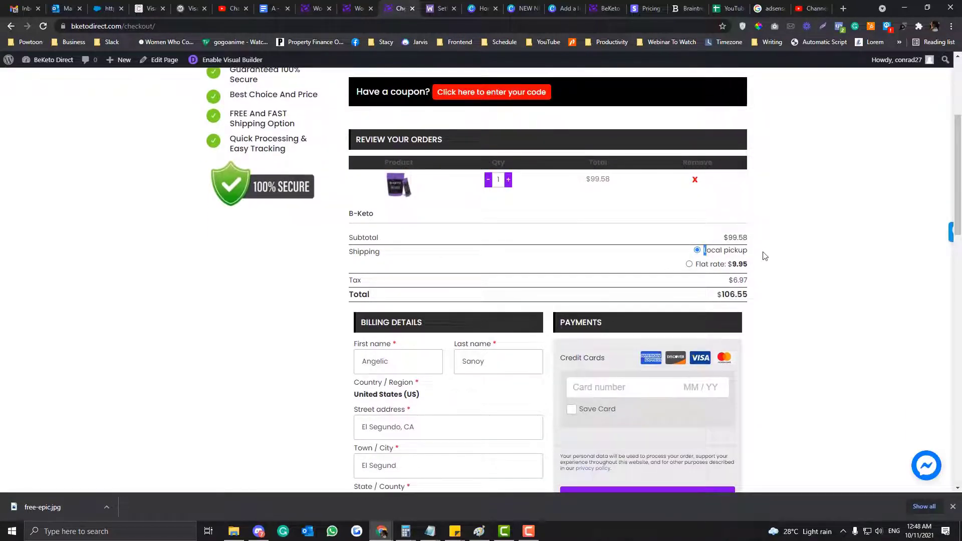
click(690, 265)
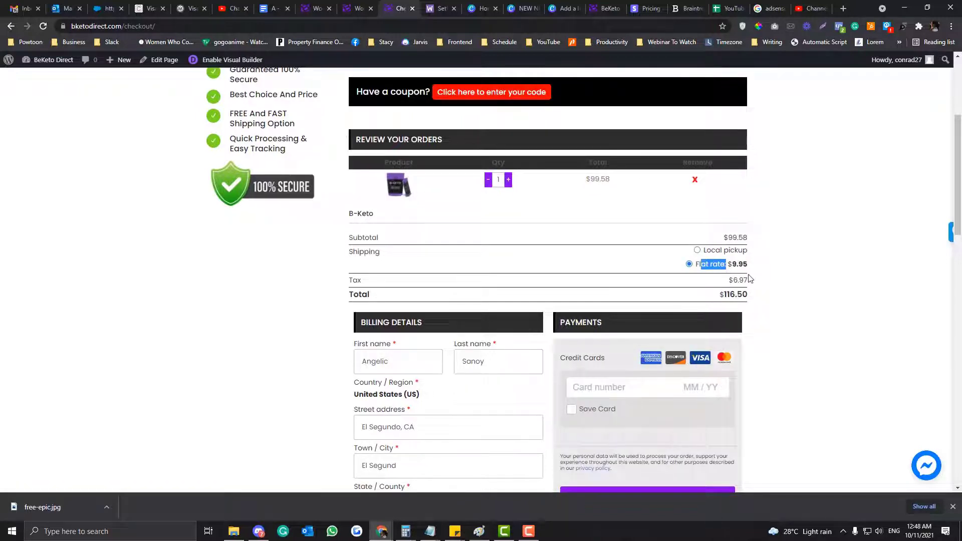
scroll(down, 3)
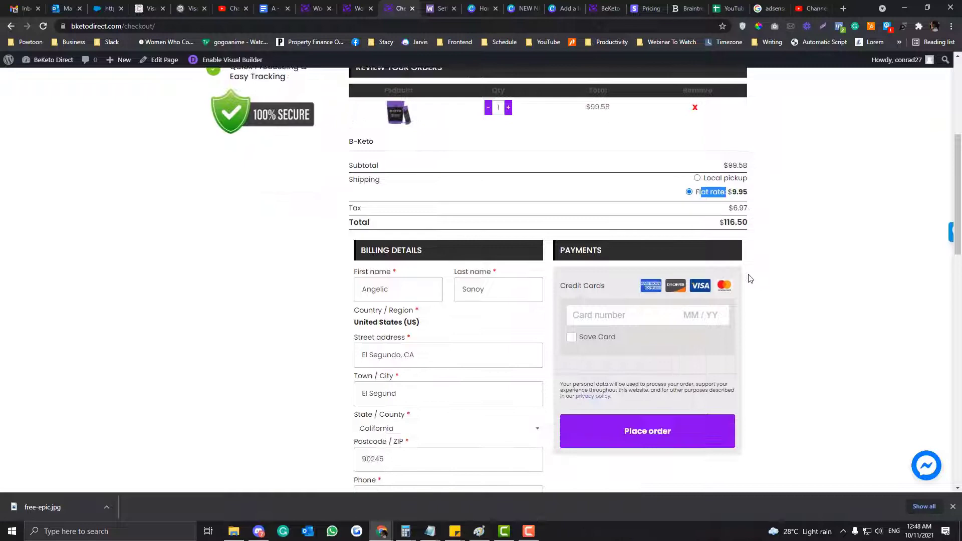
scroll(down, 3)
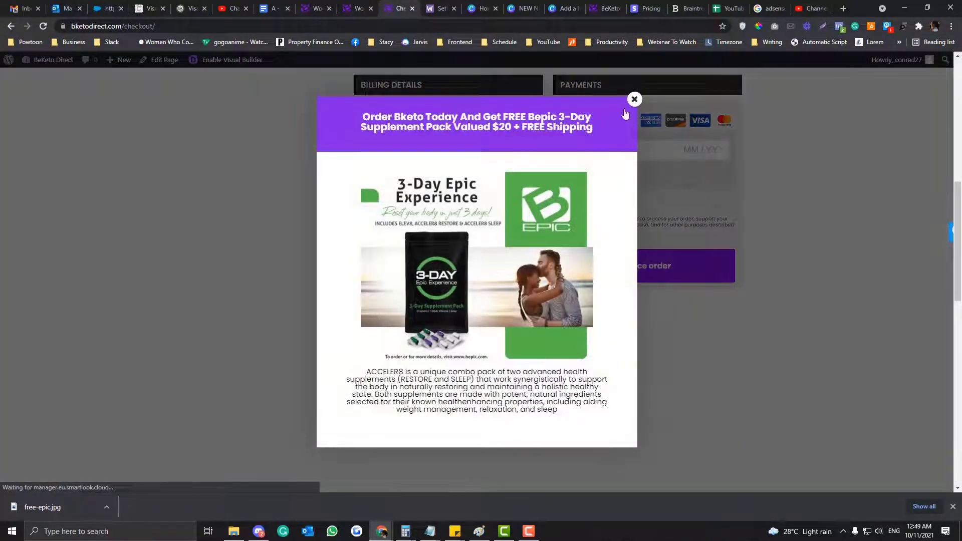
click(634, 99)
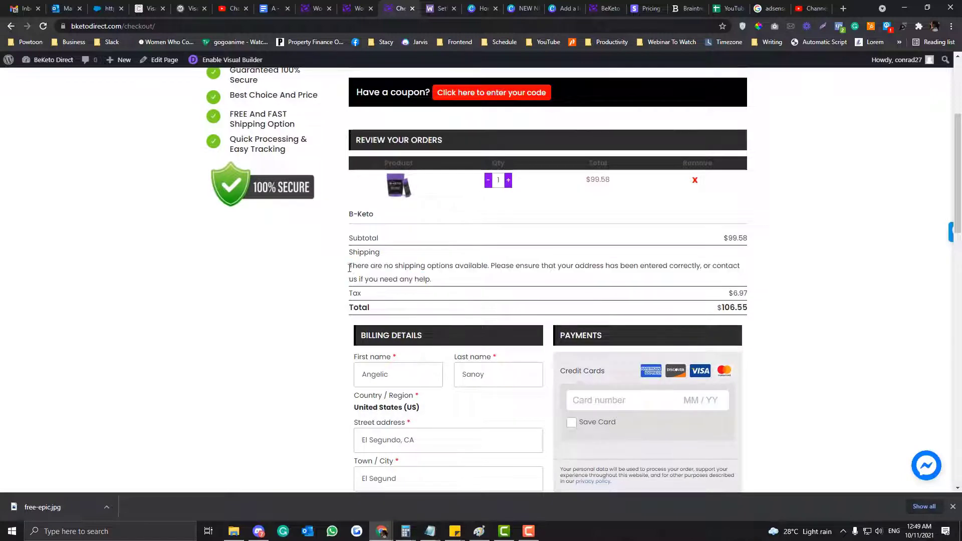
mouse_move(335, 83)
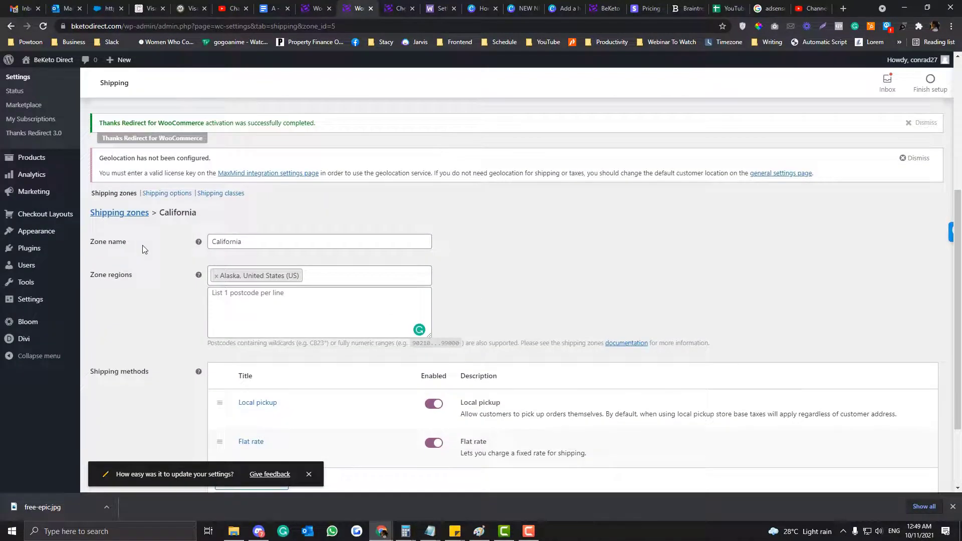
Start a new zone named All States with United States (US) as its region.
click(119, 213)
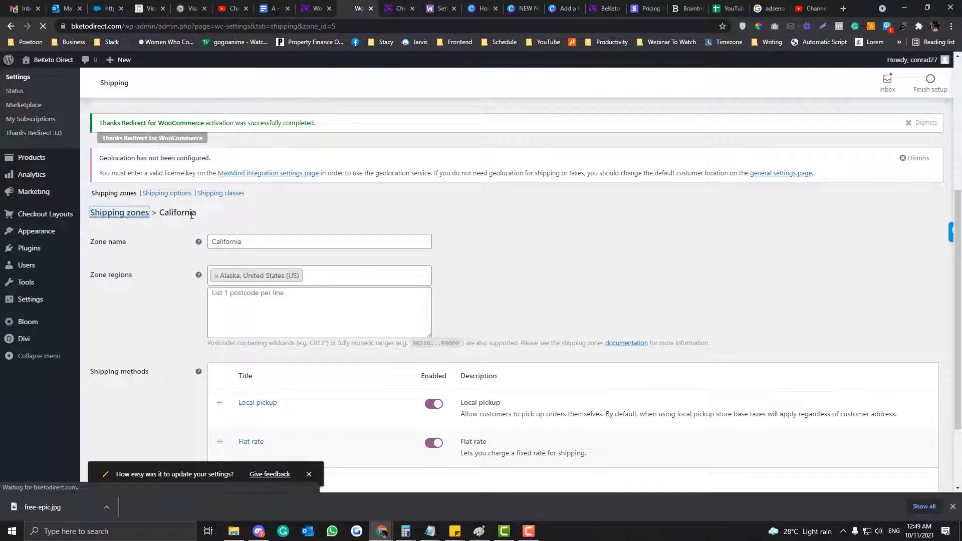
click(119, 213)
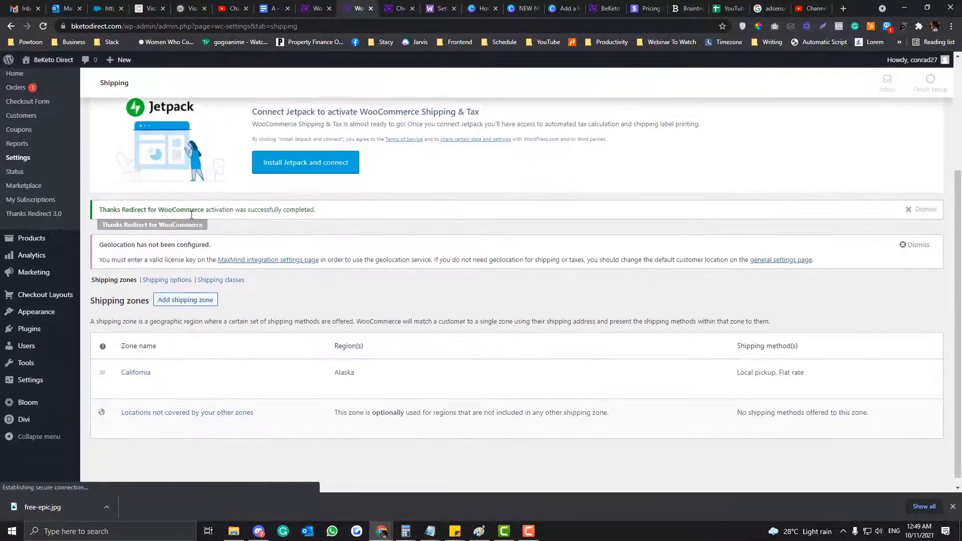
click(185, 300)
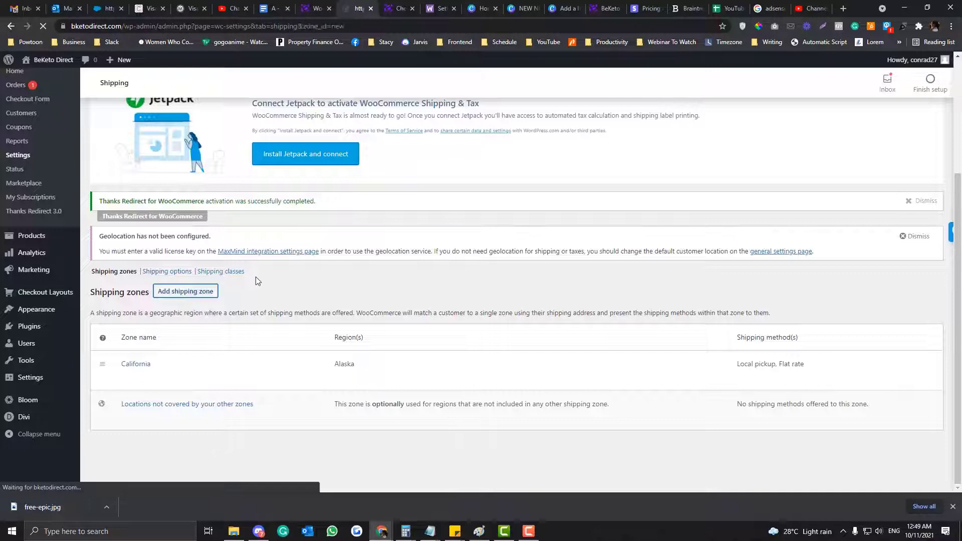
text(All C)
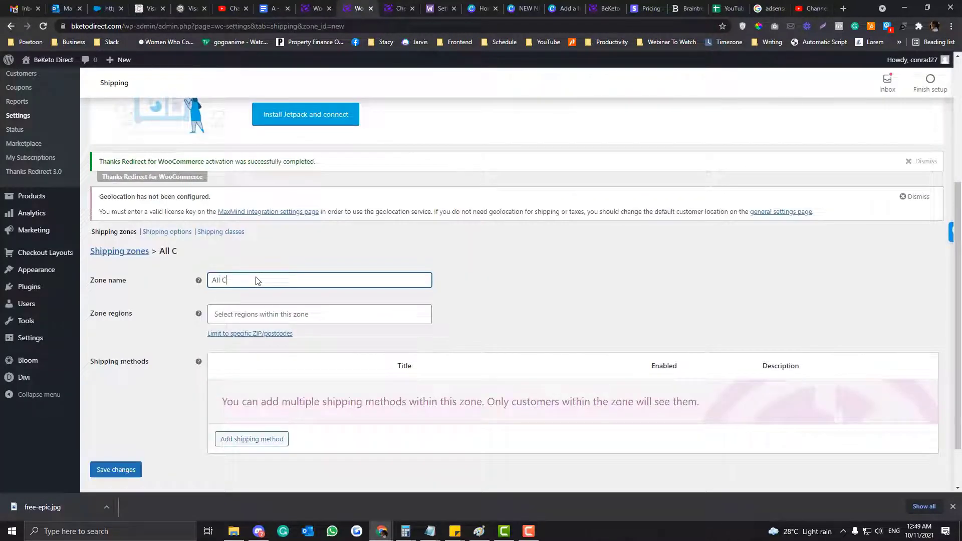
click(319, 313)
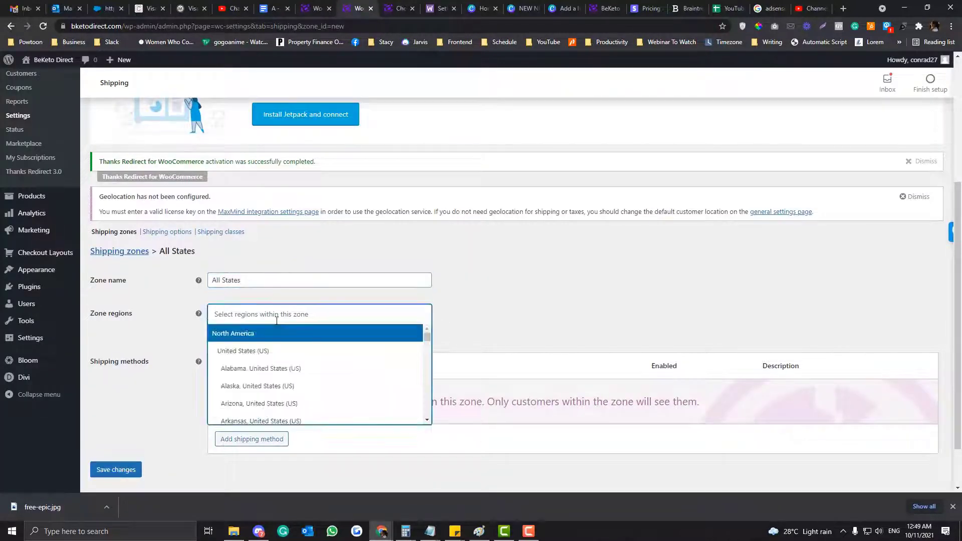
click(242, 351)
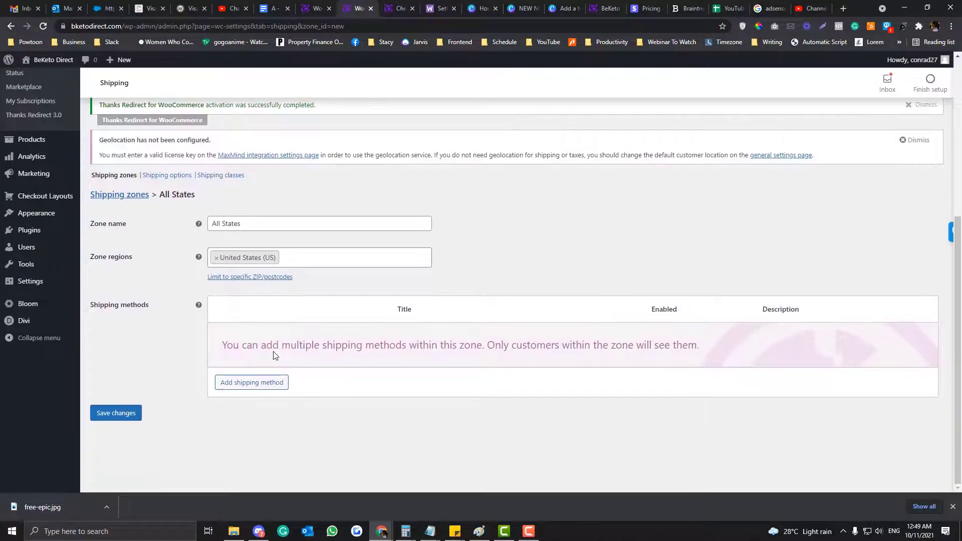
Add a taxable Flat rate costing 9.95, rename it Shipping FEE, and save the zone.
click(252, 383)
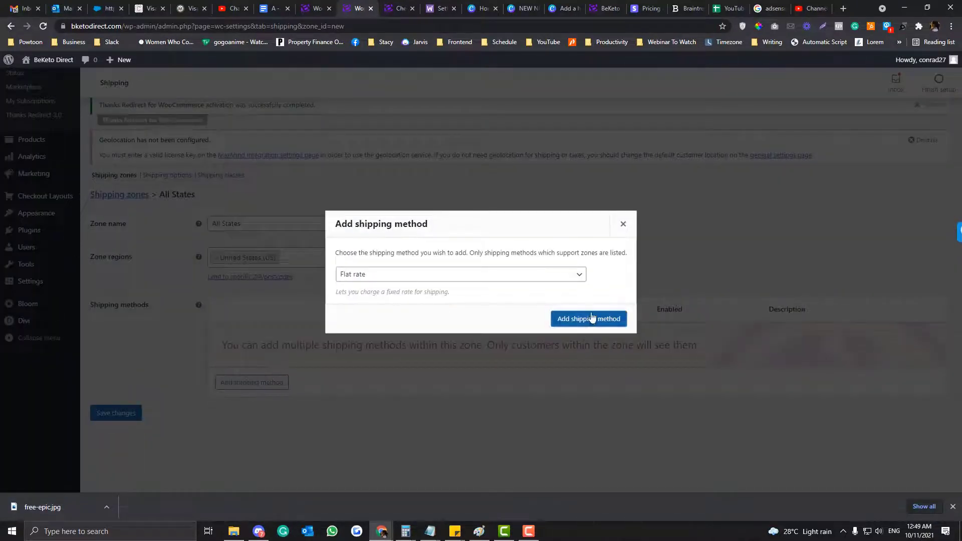
click(588, 318)
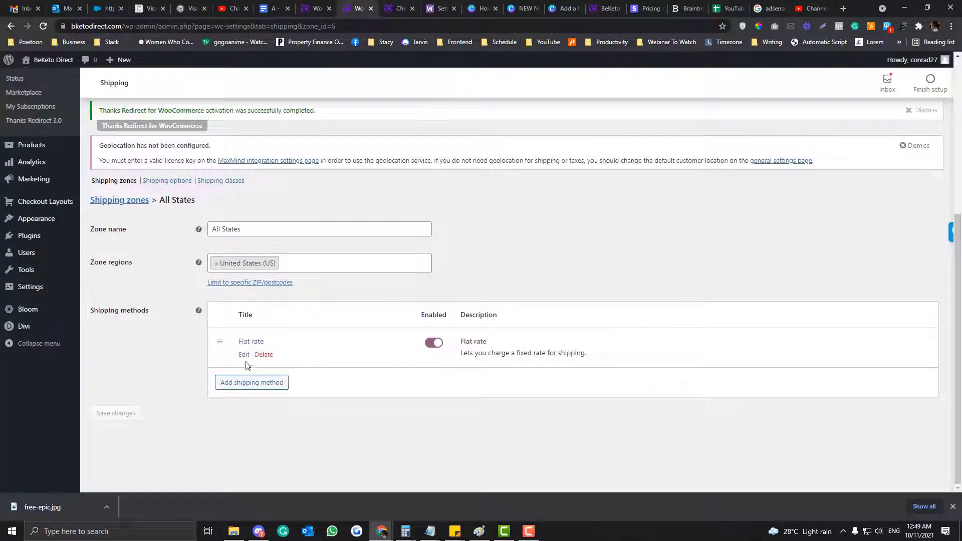
click(243, 355)
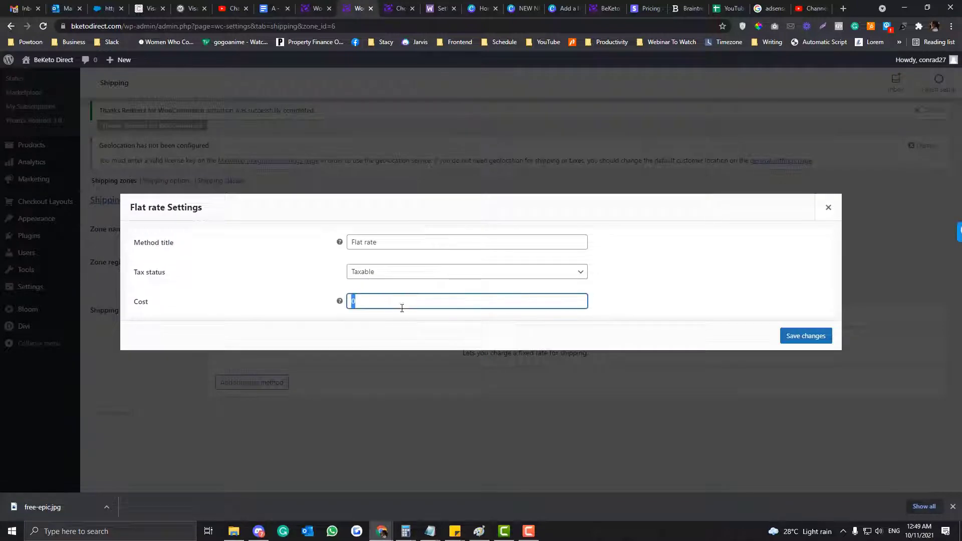
text(9)
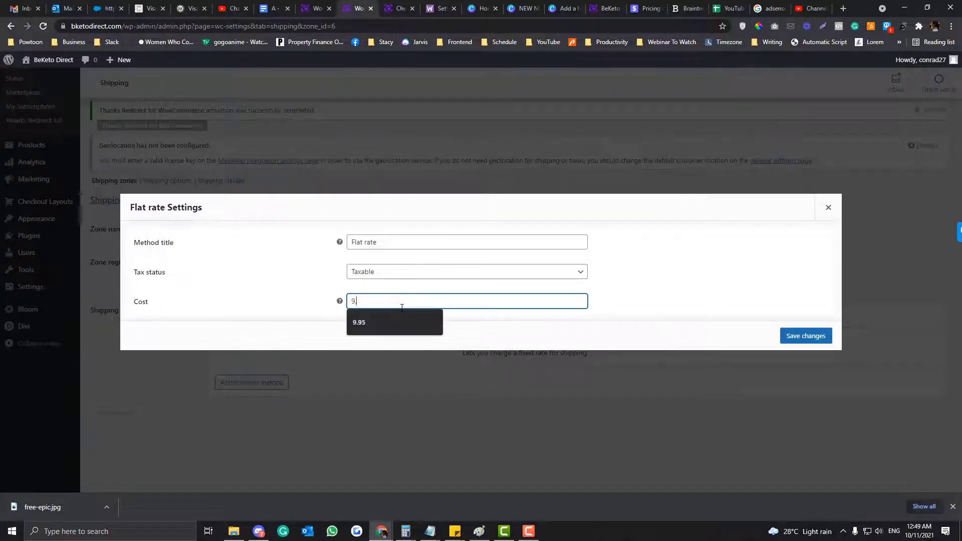
click(807, 336)
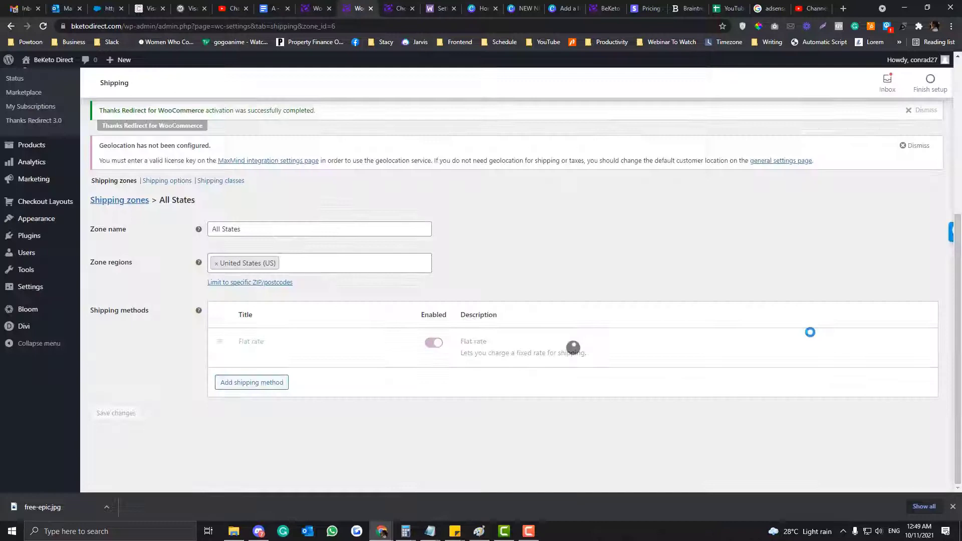
click(251, 341)
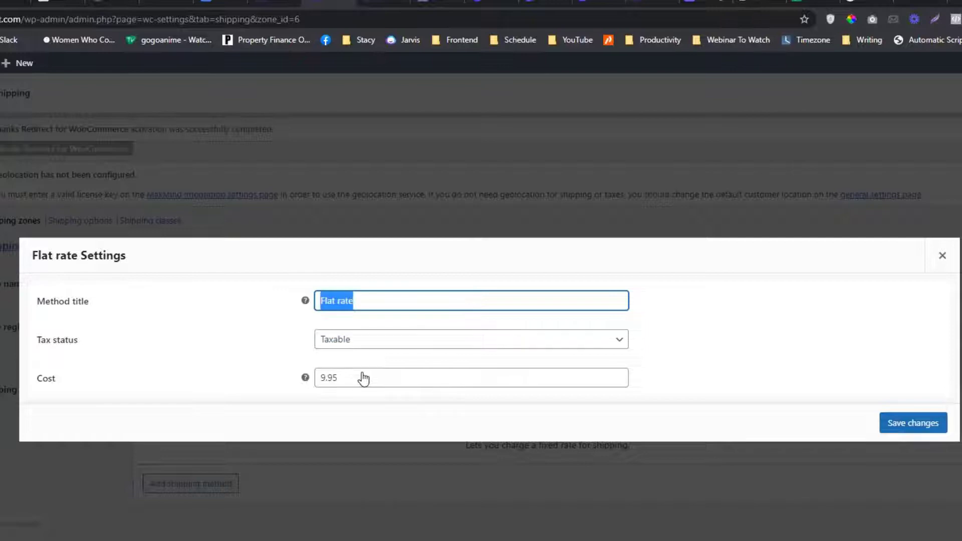
text(Ship)
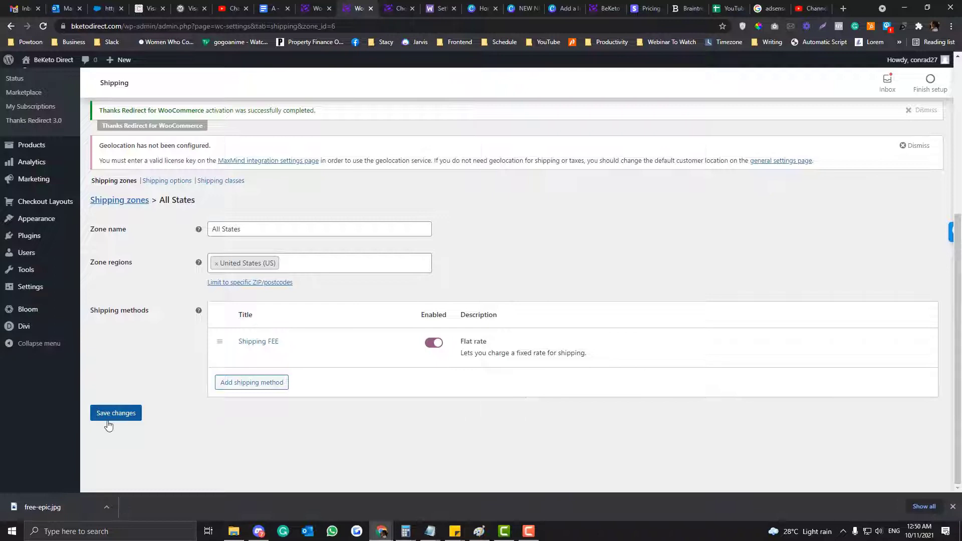
click(357, 263)
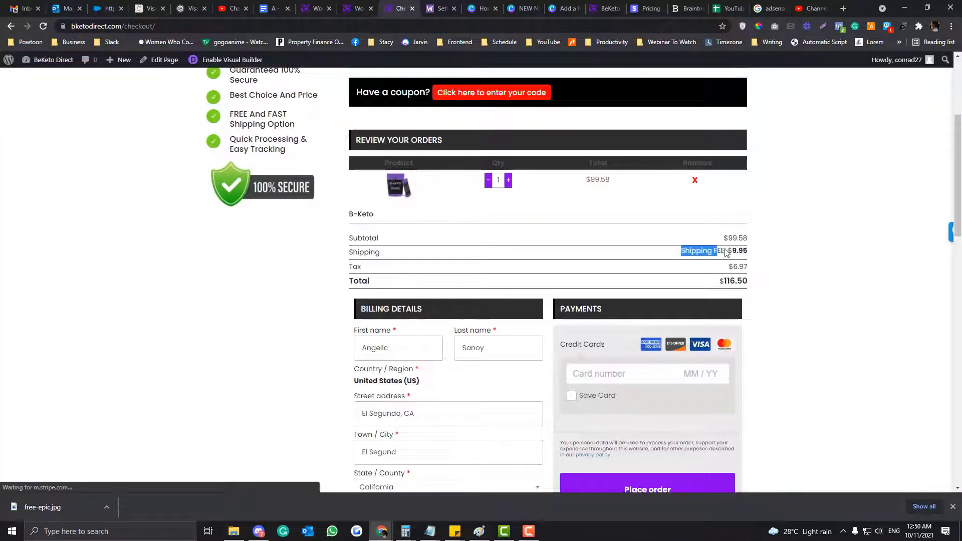
Review the checkout's $9.95 Shipping FEE and $116.50 total, then go back to the admin tab.
scroll(down, 3)
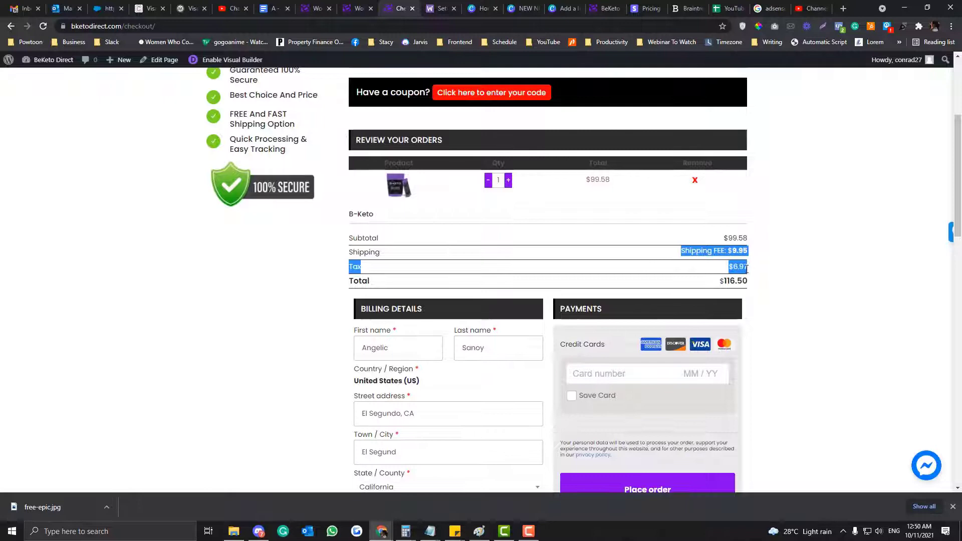
click(729, 252)
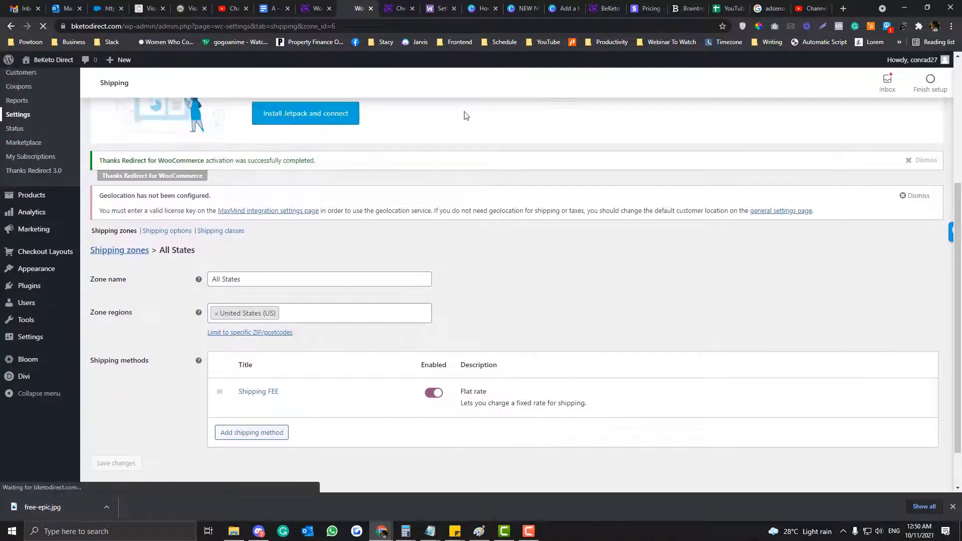
Search for Corona and autofill the checkout address with the saved Corona, California 92879 details.
click(439, 9)
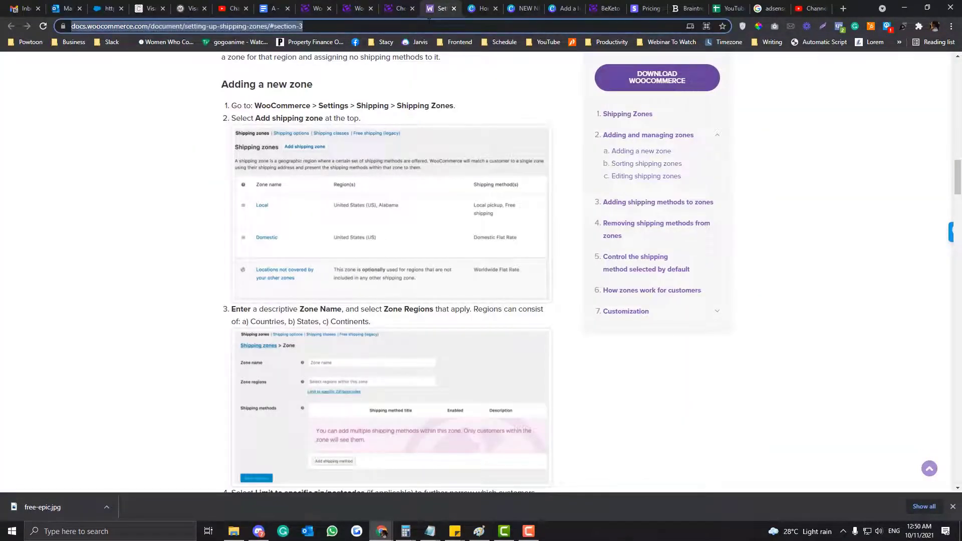
text(corona)
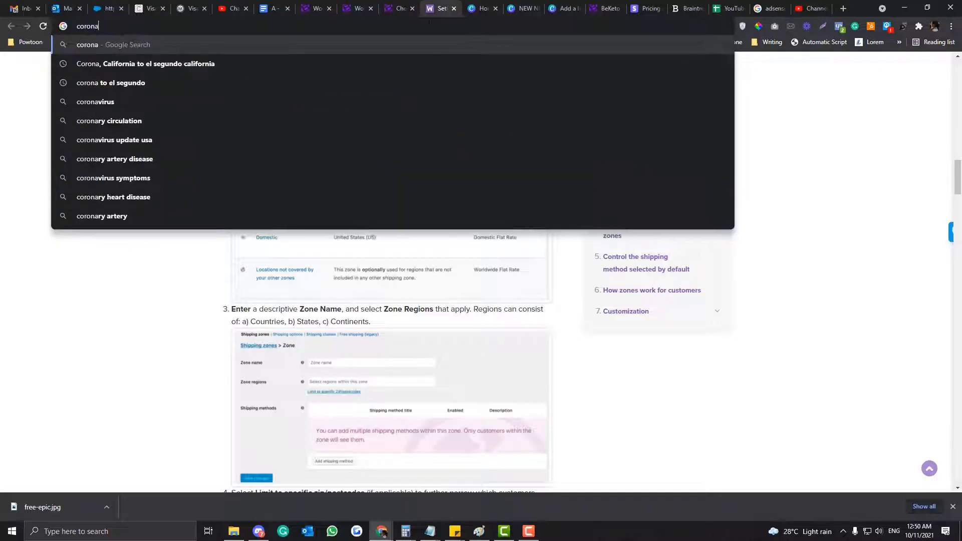
key(Backspace)
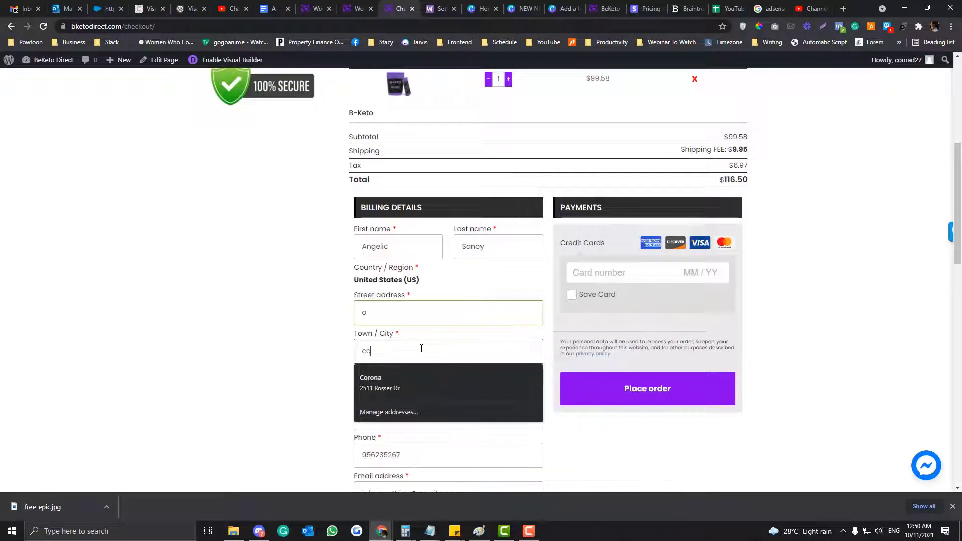
click(371, 383)
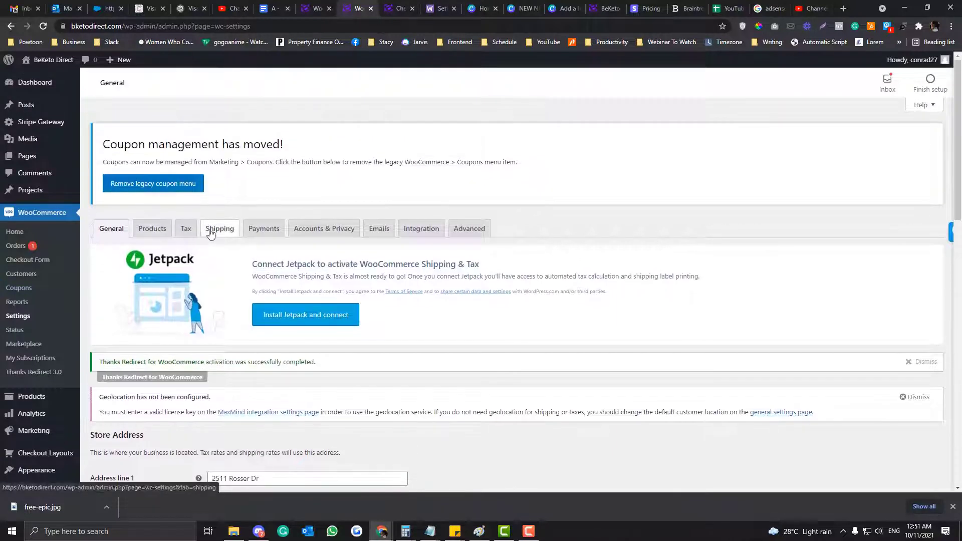
Bring up the WooCommerce shipping settings.
click(218, 228)
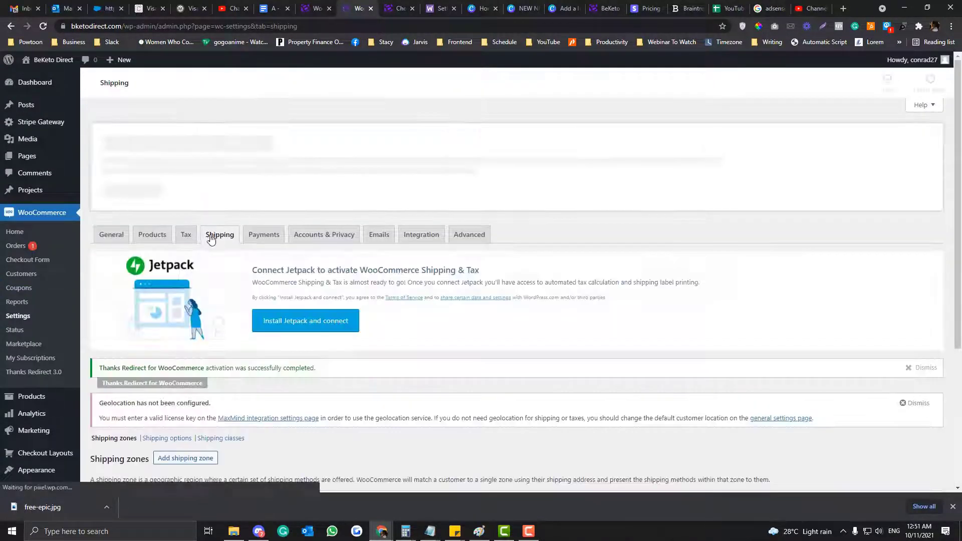
scroll(down, 3)
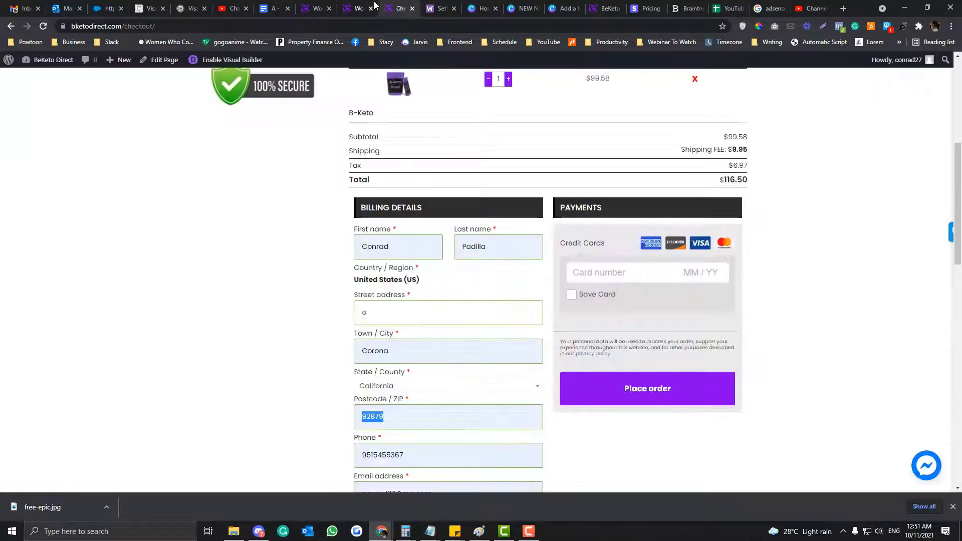
Make California the Corona zone's region and limit it to postcode 92879.
click(350, 8)
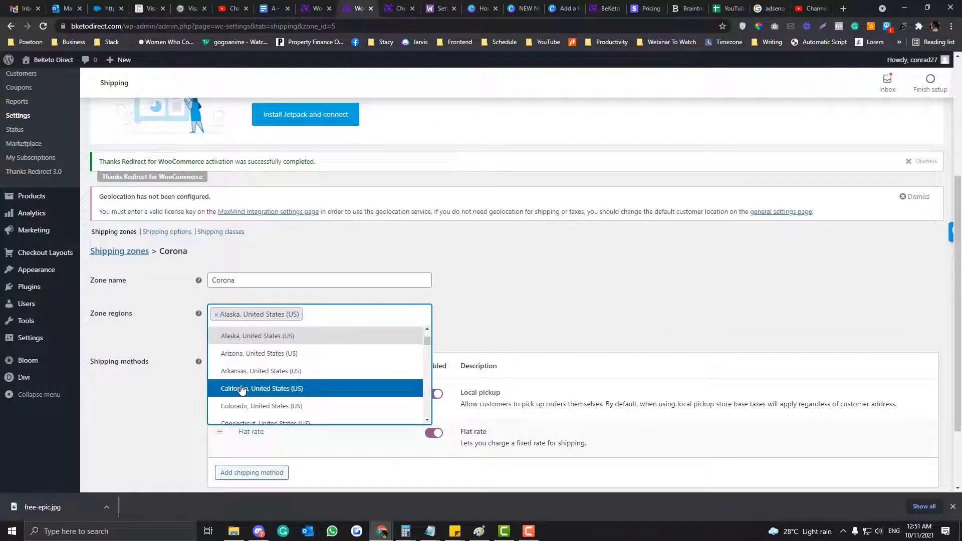
click(261, 389)
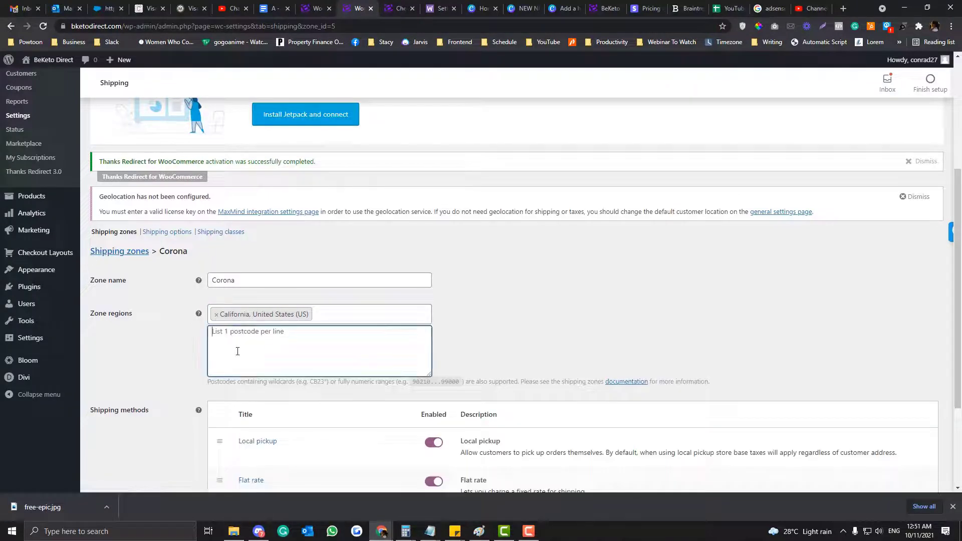
text(92879)
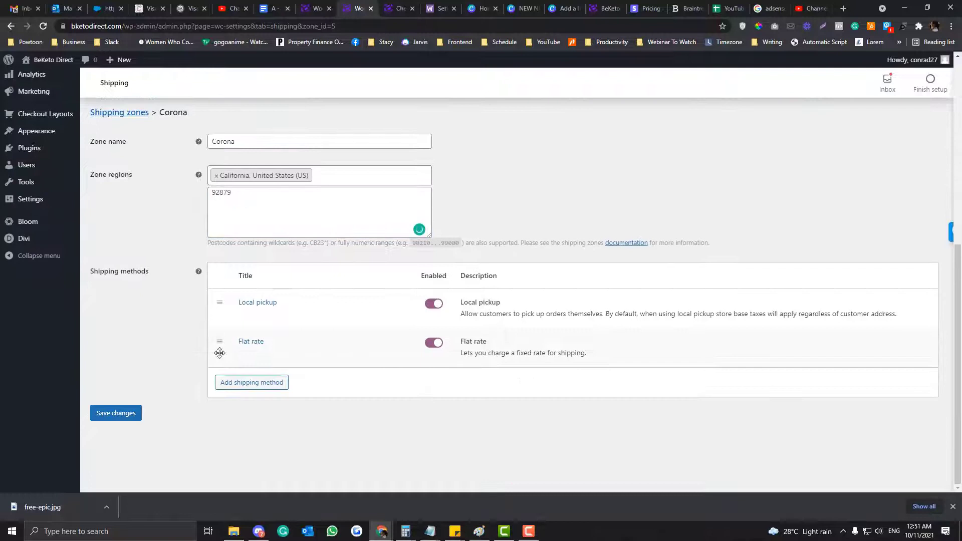
mouse_move(264, 306)
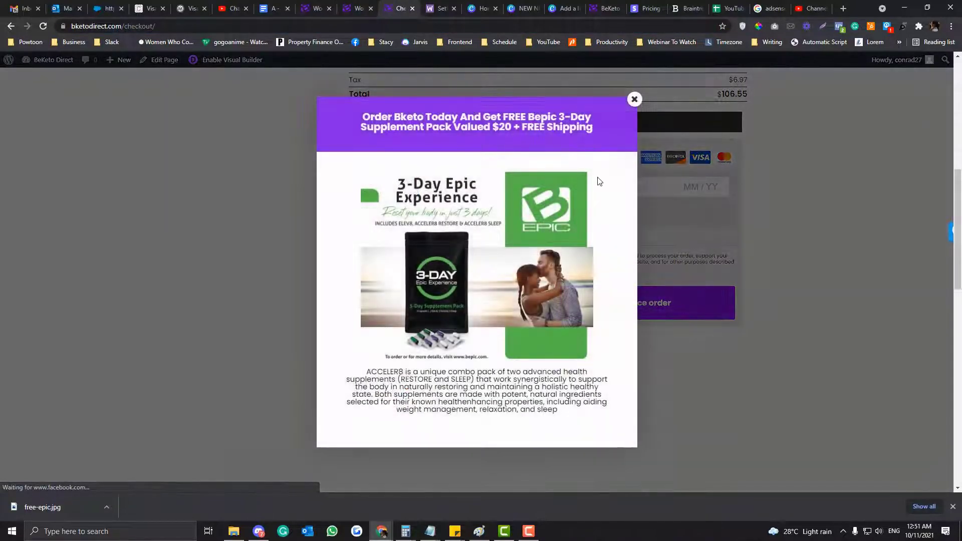
On checkout, try the $9.95 flat rate then switch back to Local pickup for a $106.55 total.
click(635, 99)
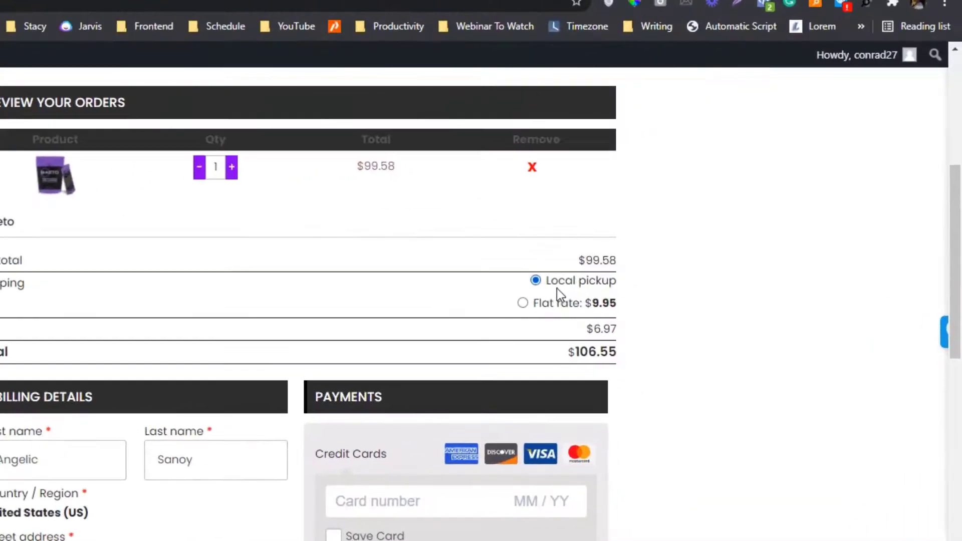
double_click(581, 280)
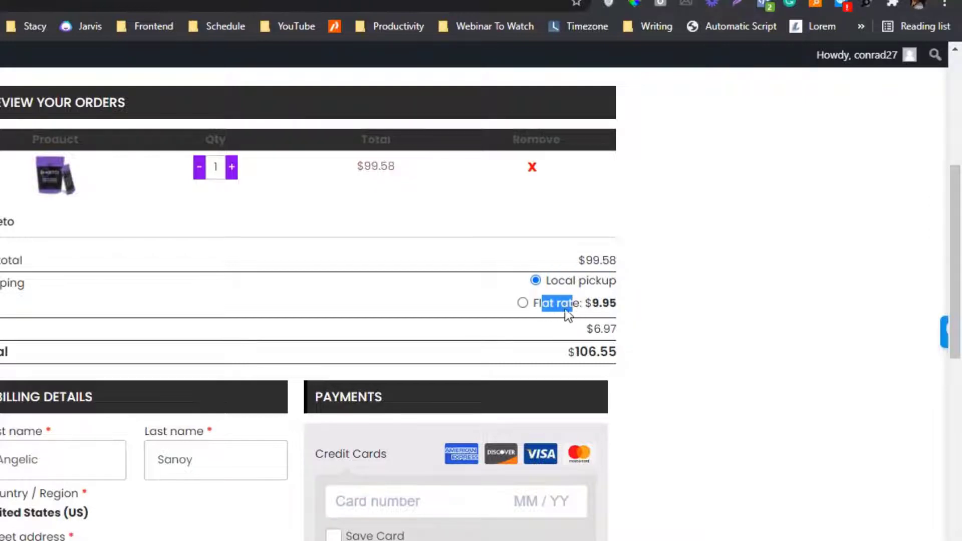
click(522, 303)
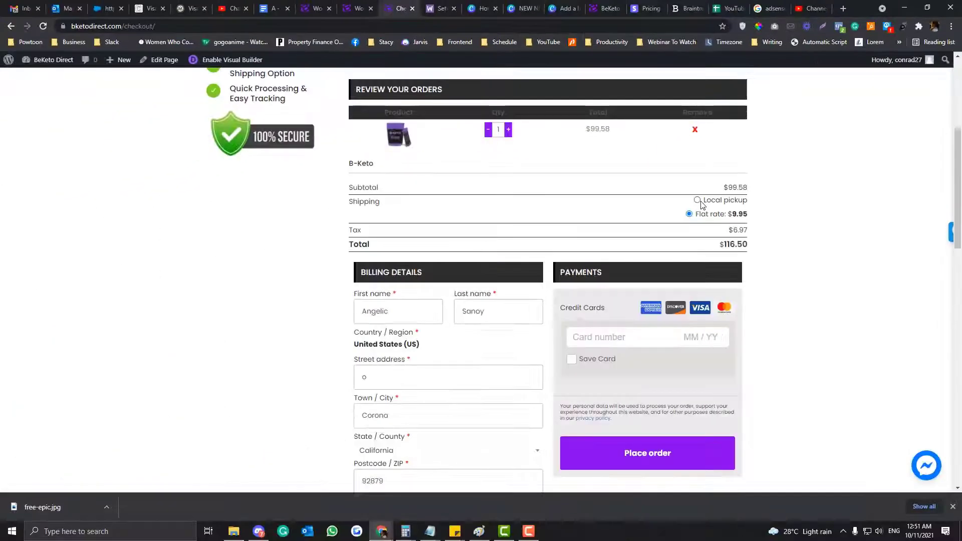
click(698, 199)
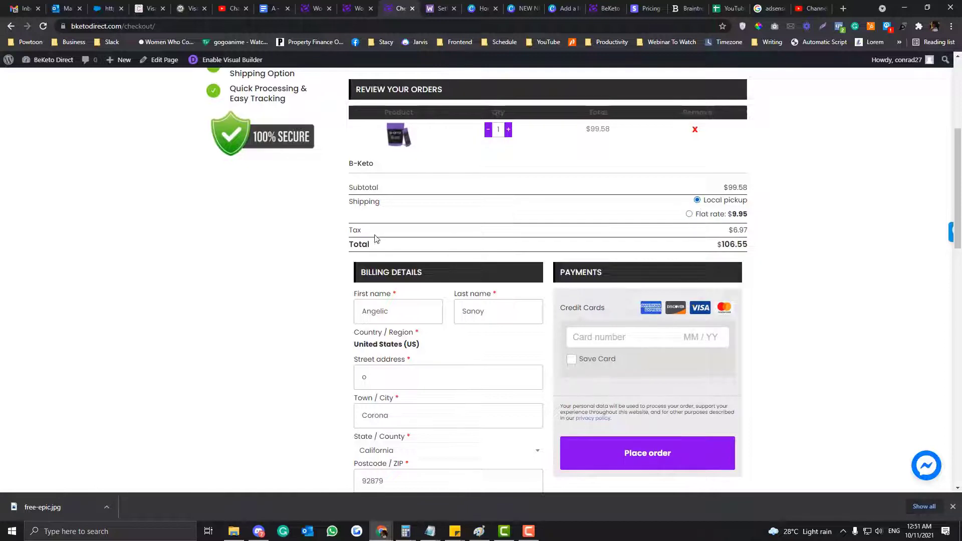
mouse_move(548, 235)
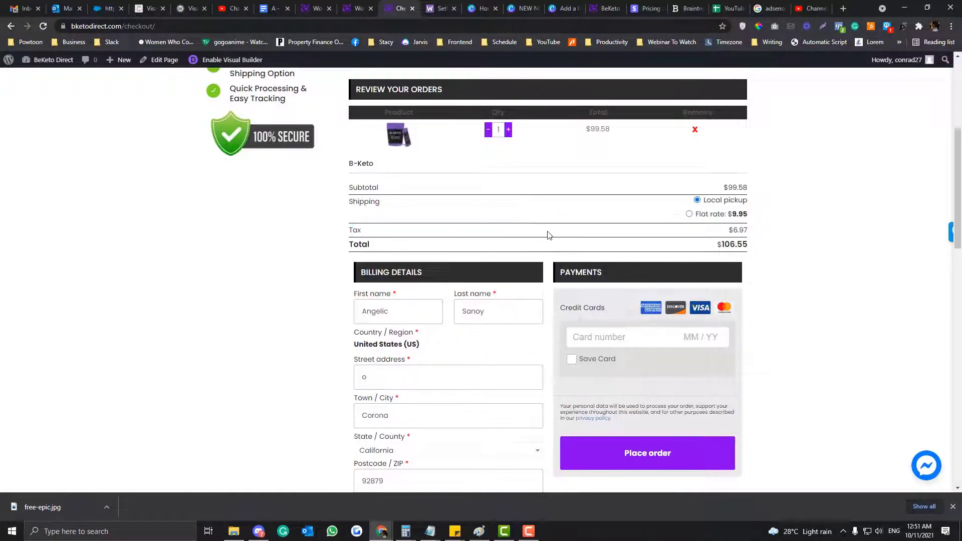
mouse_move(516, 241)
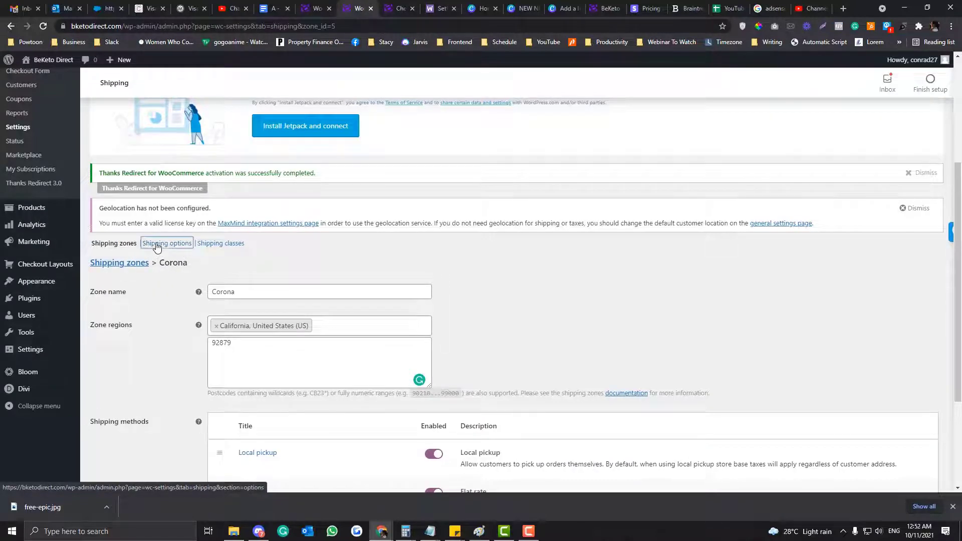
Save shipping options with costs hidden until an address is entered and shipping forced to billing address.
click(167, 243)
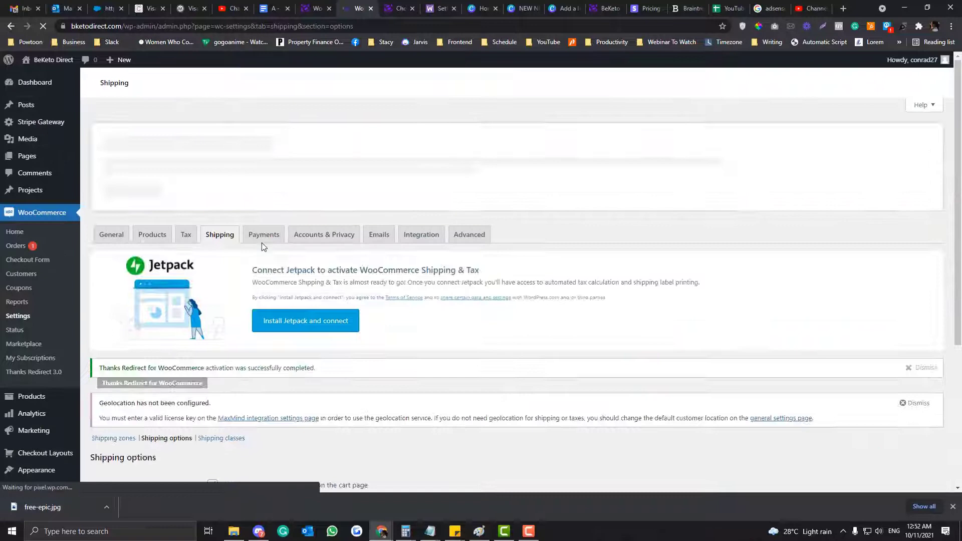
scroll(down, 3)
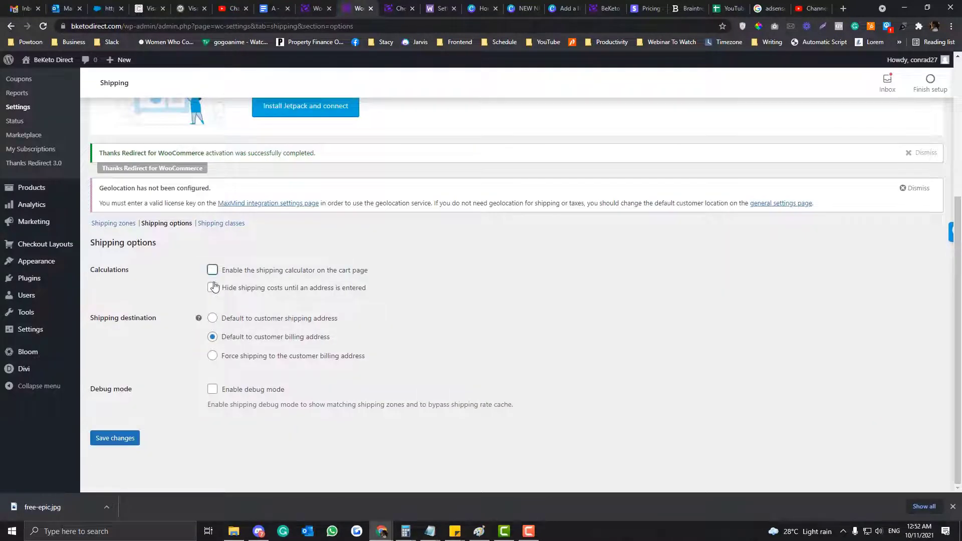
click(213, 288)
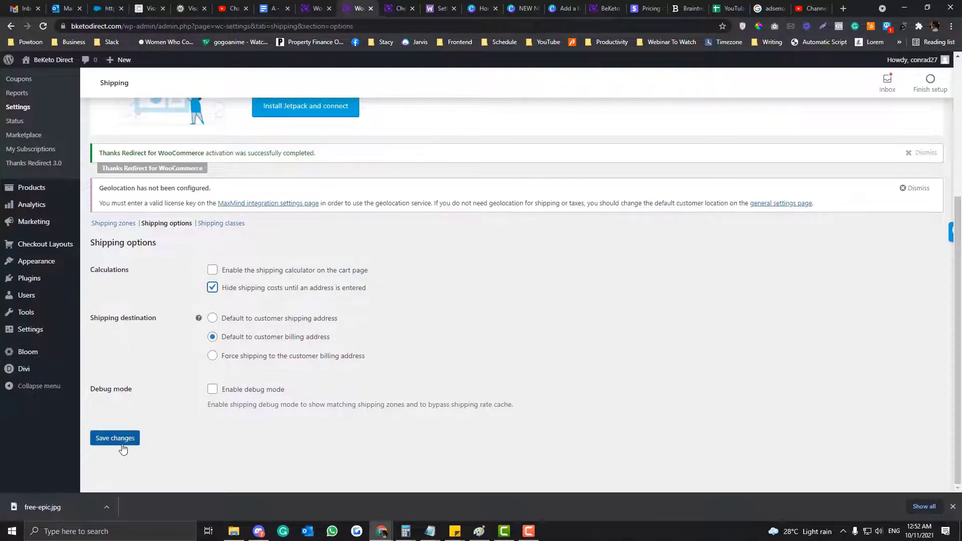
click(114, 438)
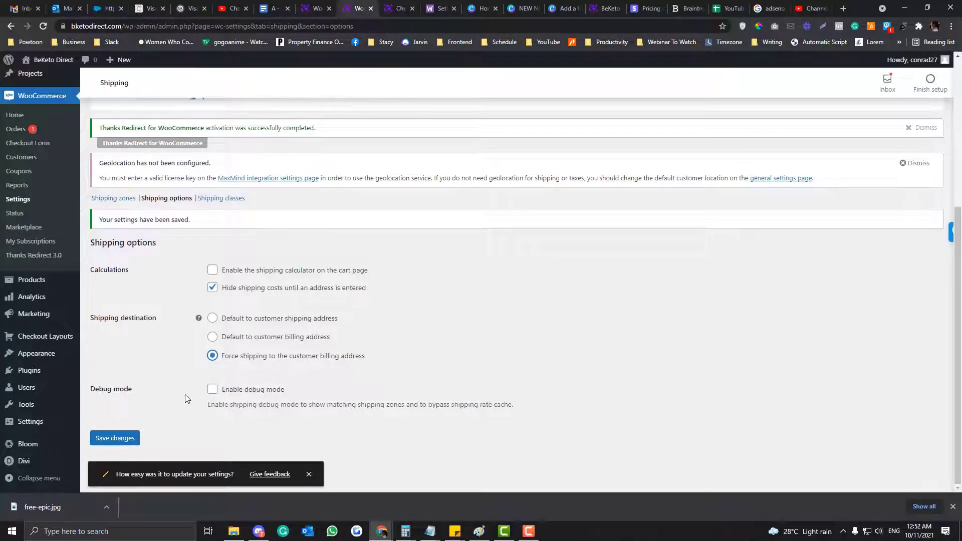
Check the checkout page for the hidden shipping costs and return to the shipping options.
click(115, 438)
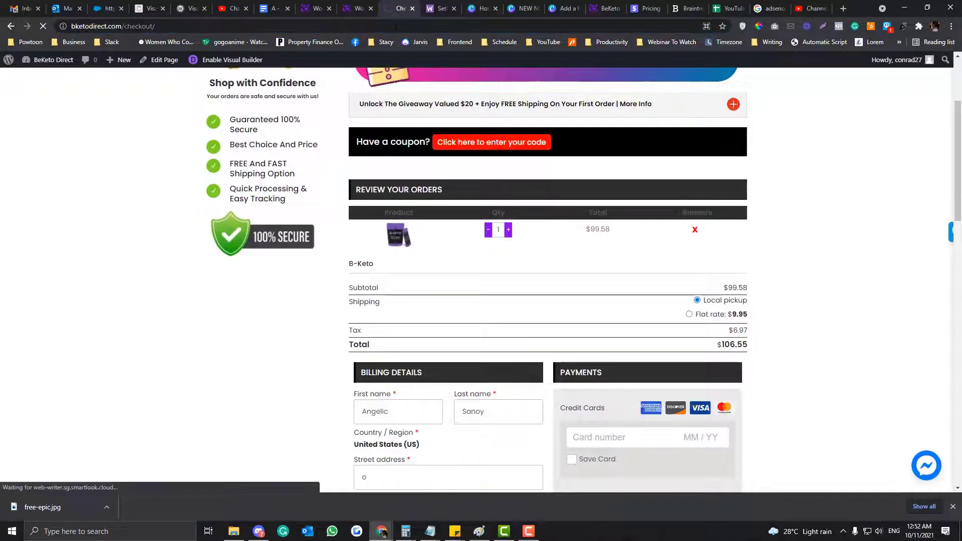
scroll(down, 3)
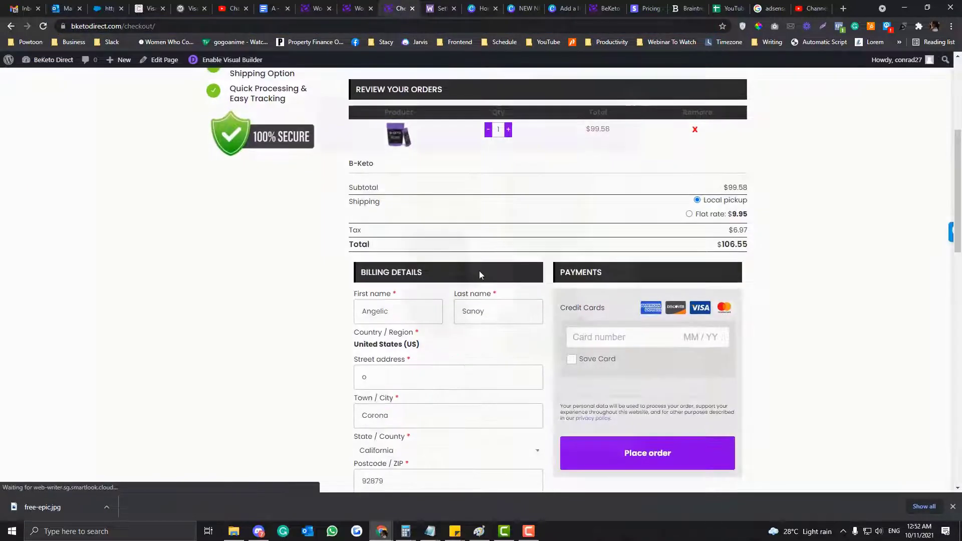
scroll(down, 3)
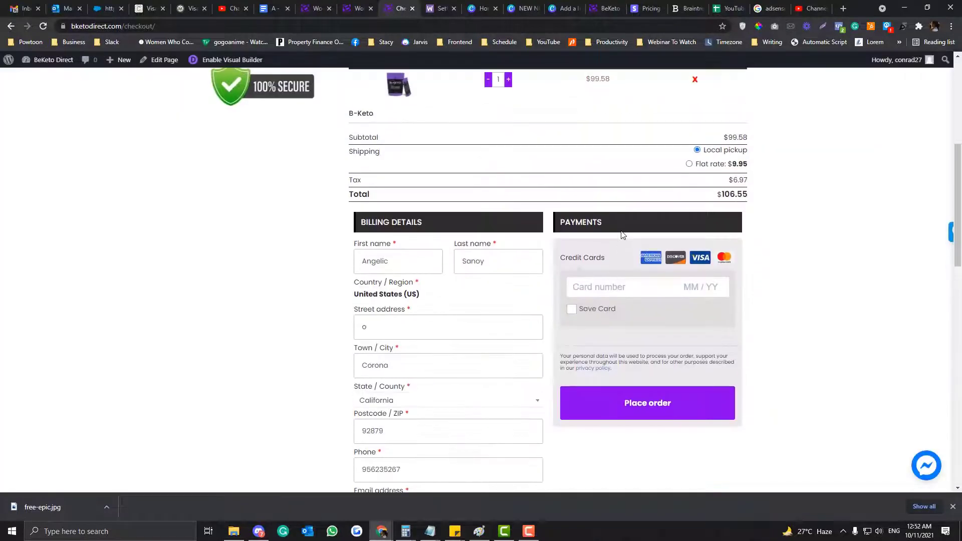
click(358, 8)
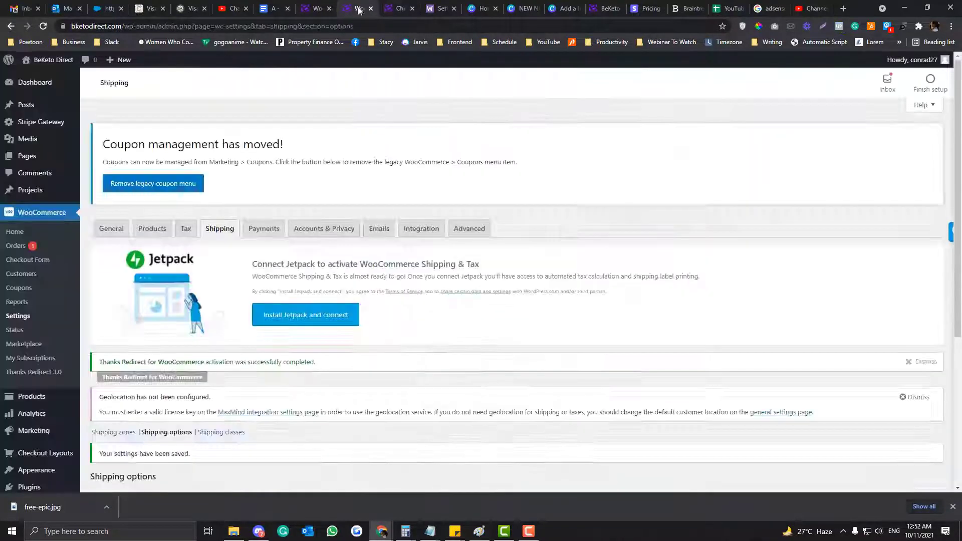
Enable the cart-page shipping calculator instead of hiding costs, then go to Shipping classes.
scroll(down, 3)
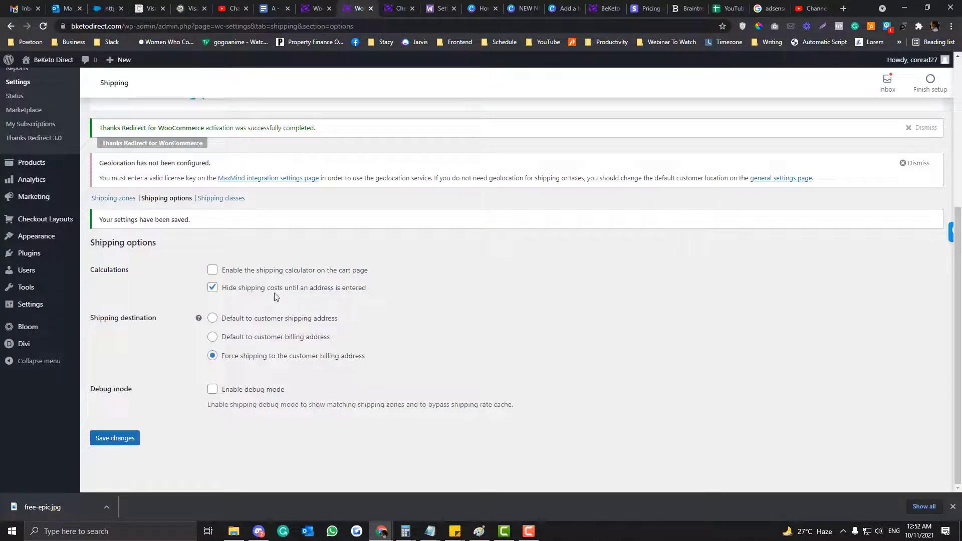
mouse_move(385, 20)
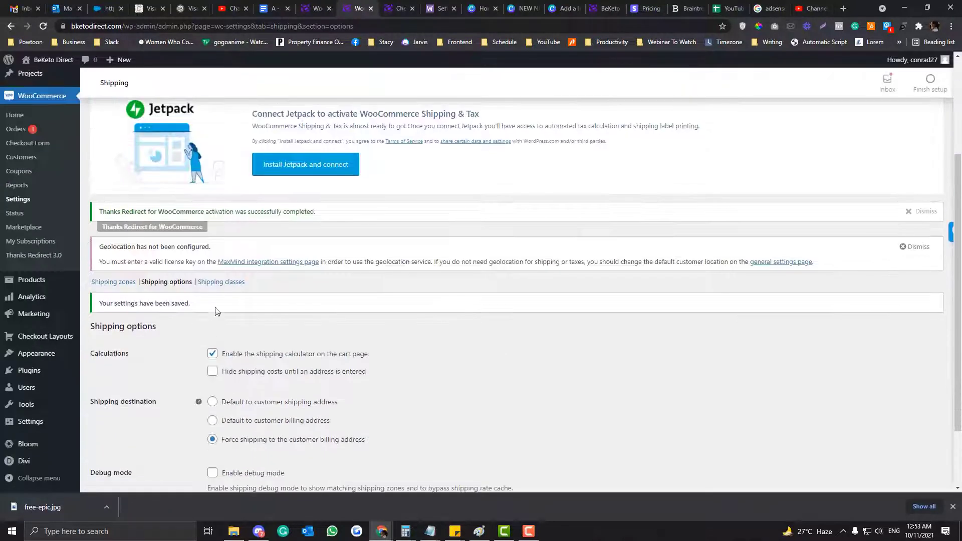
click(221, 282)
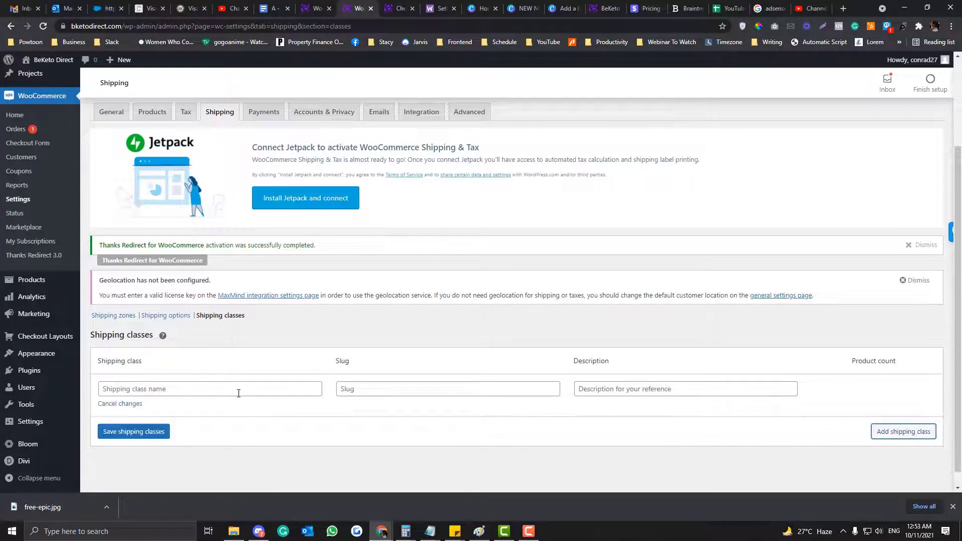
Leave the shipping class row blank and switch to the Tax settings tab.
click(210, 389)
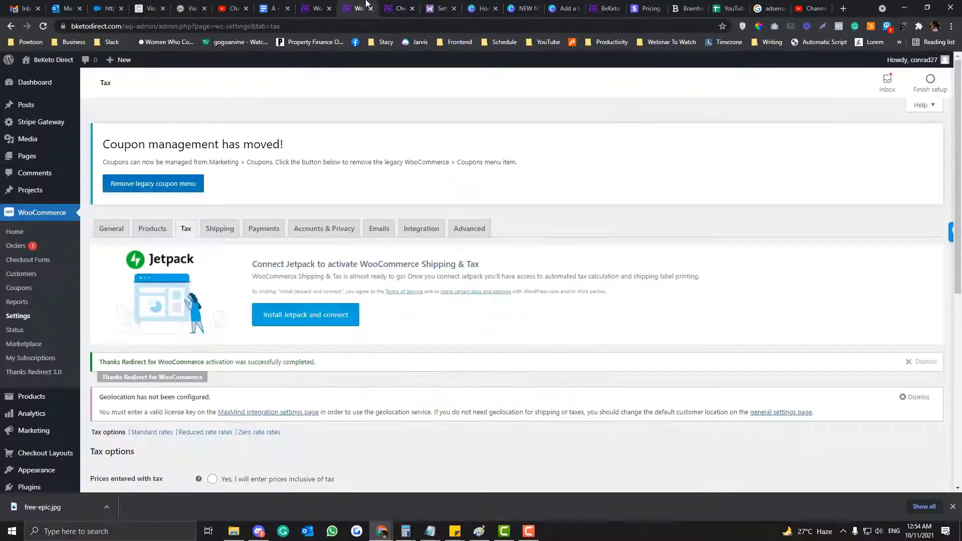
Review the tax options down to the Display tax totals setting.
scroll(down, 3)
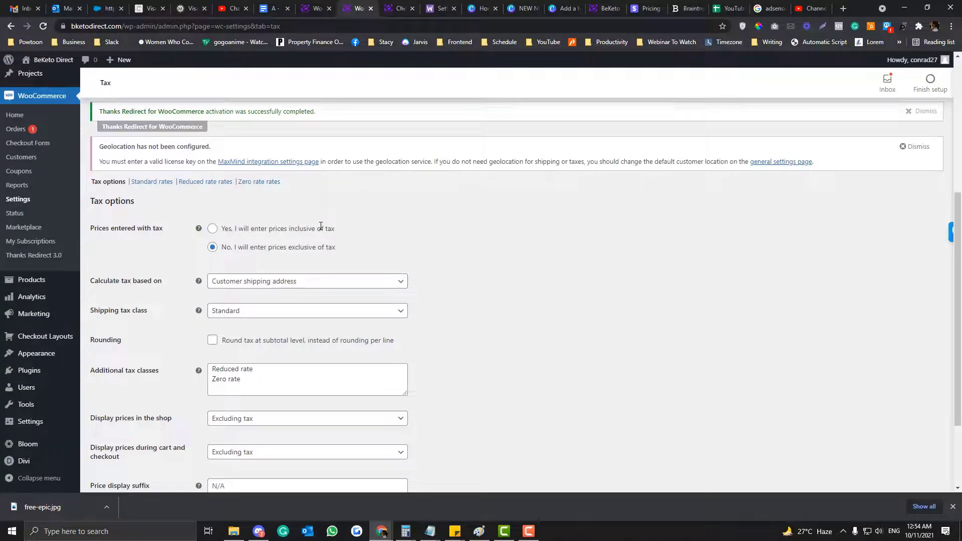
scroll(down, 3)
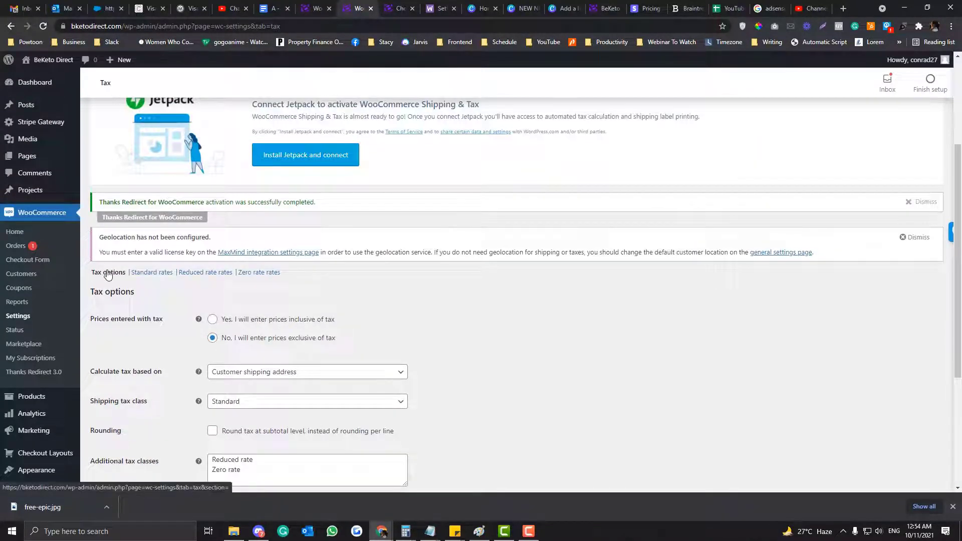
scroll(down, 3)
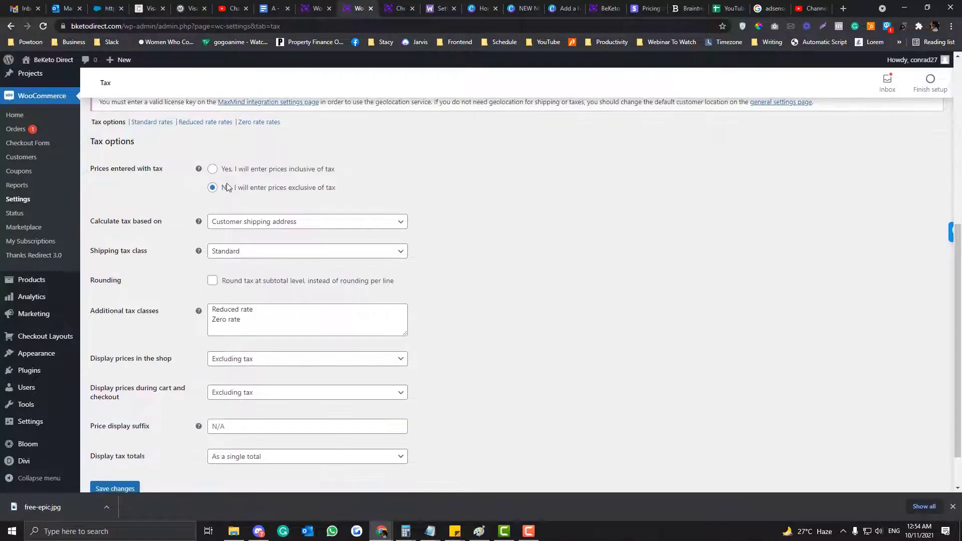
scroll(down, 3)
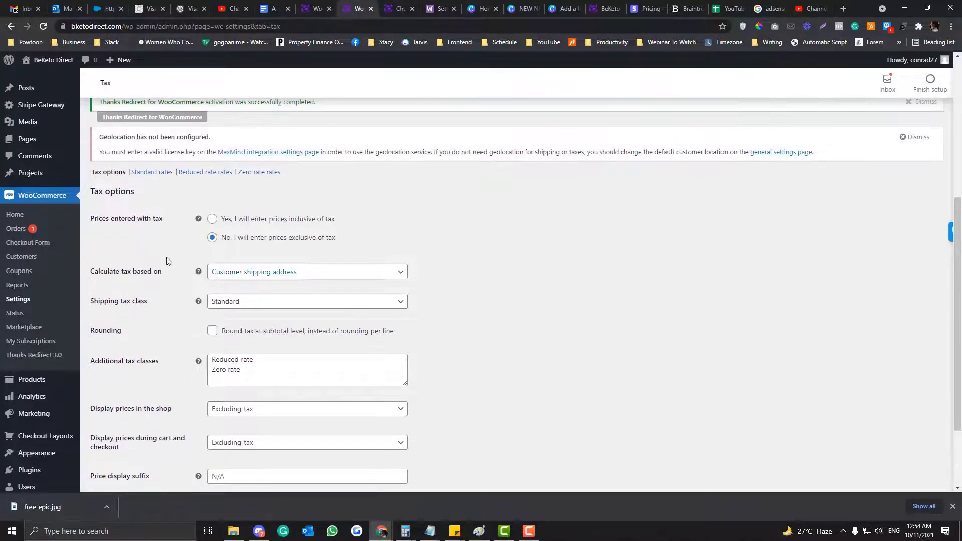
scroll(down, 3)
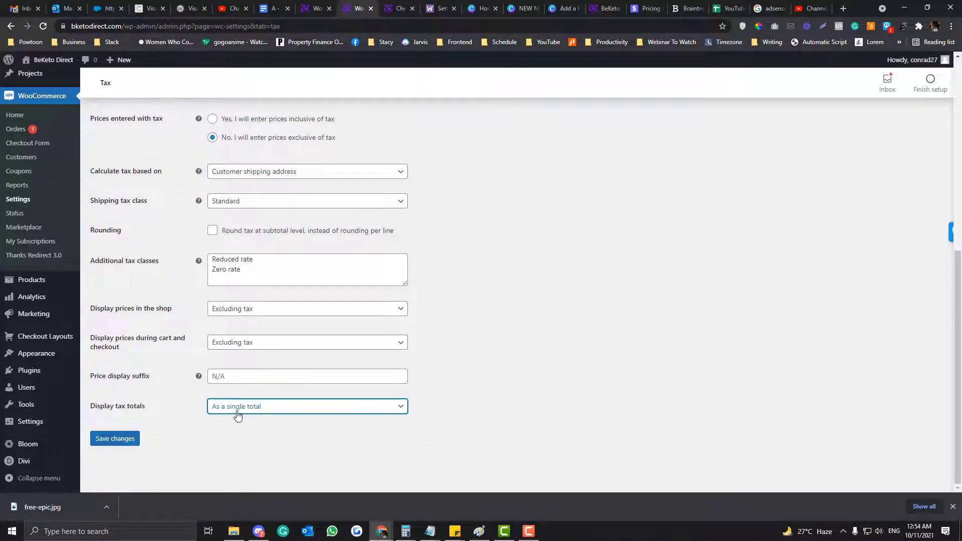
click(306, 407)
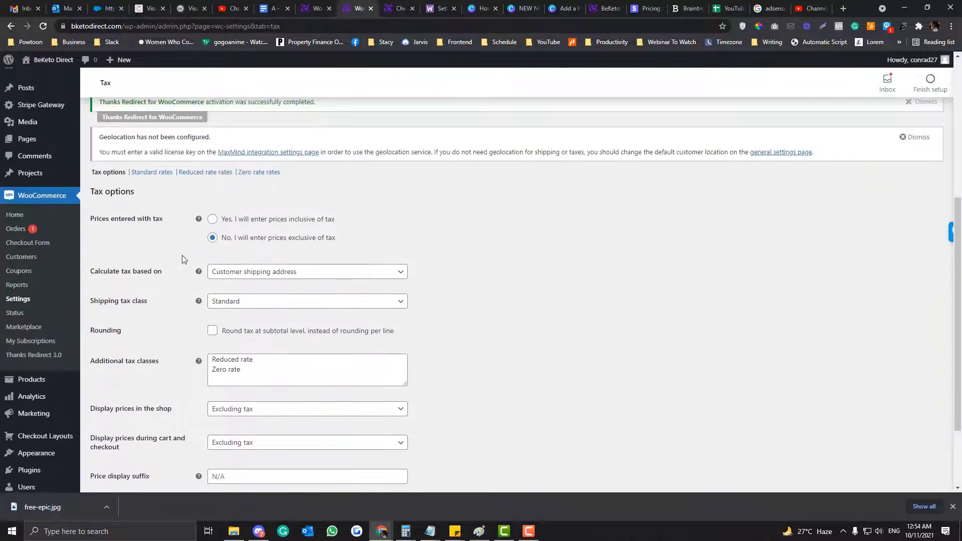
Bring up the Standard rates table with the 7% rate and compare against the checkout page.
click(152, 172)
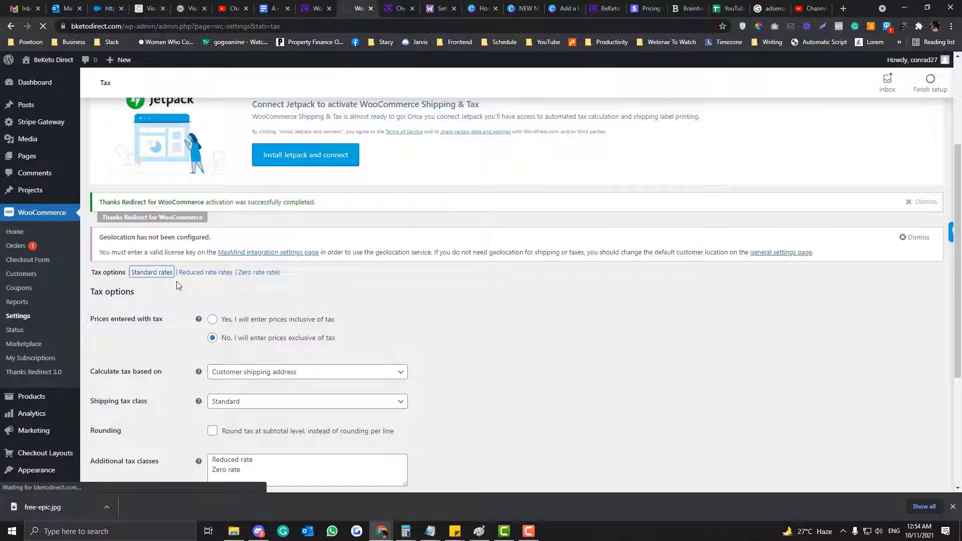
click(151, 272)
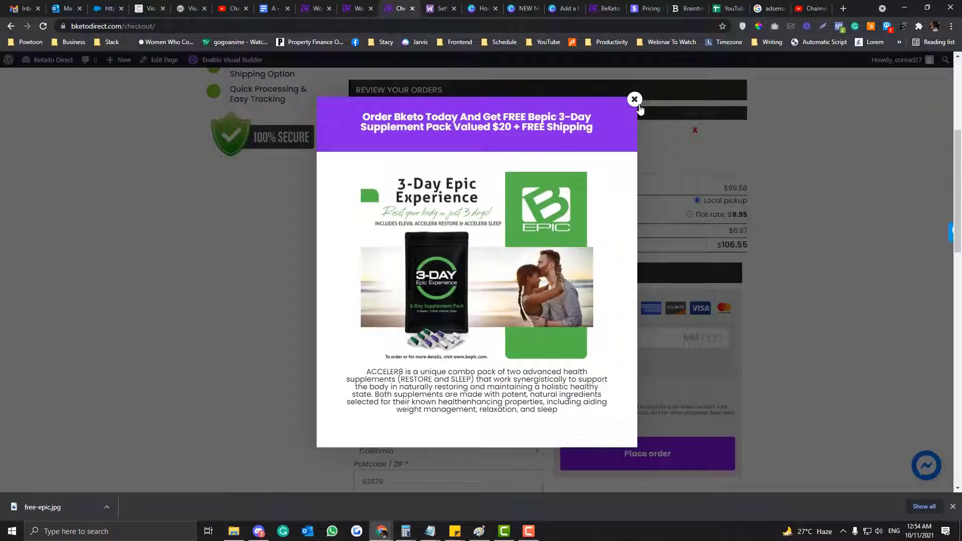
click(635, 98)
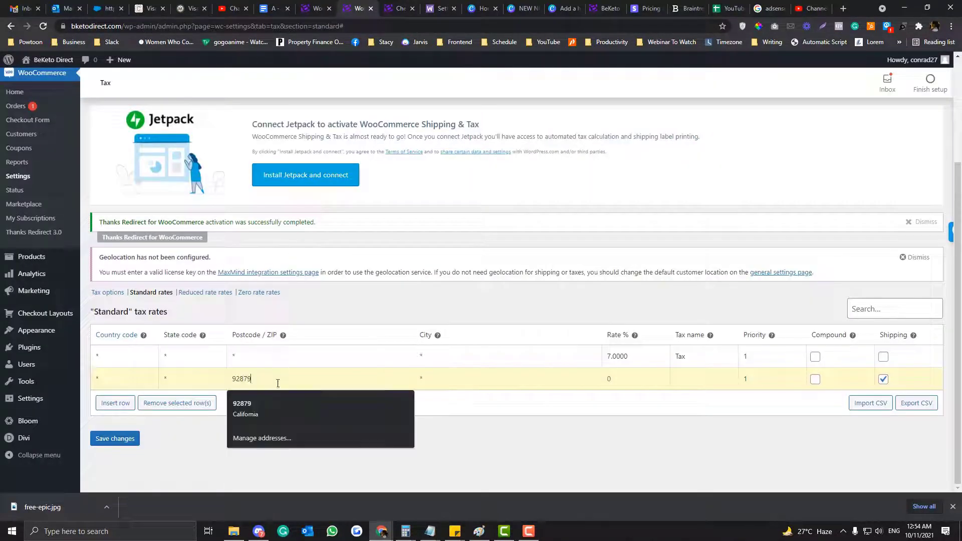
Save a 2% 'Tax' standard rate for postcode 92879 in Corona applied to shipping.
click(486, 379)
text(Corona)
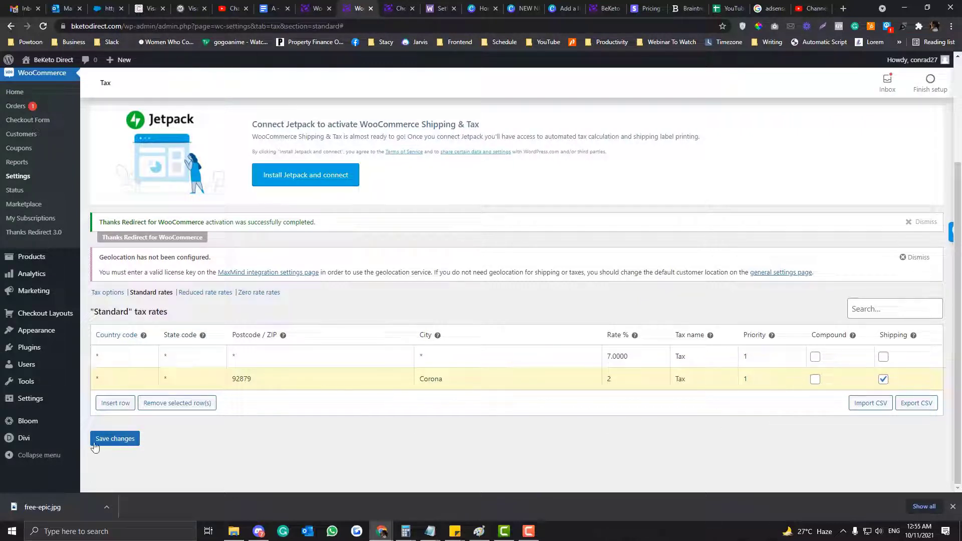
click(114, 439)
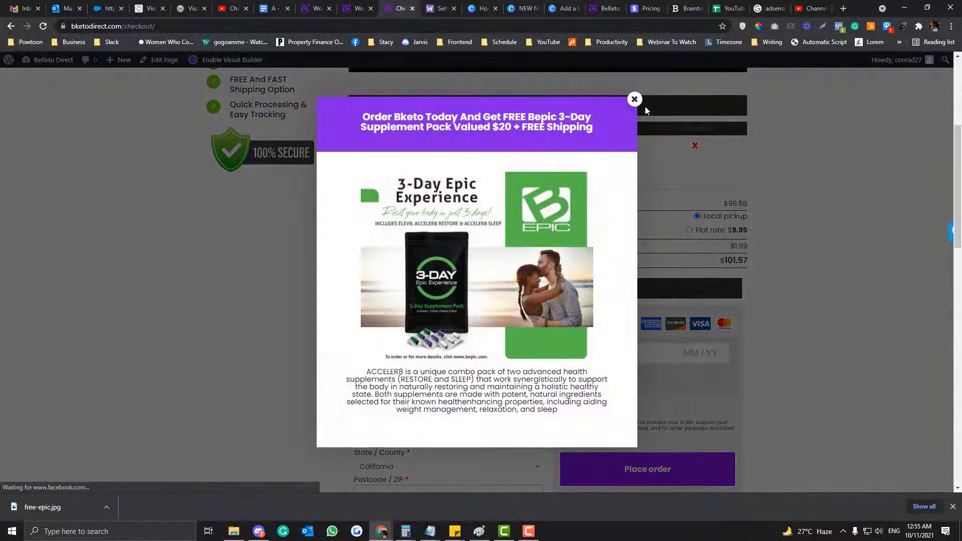
Confirm checkout shows $1.99 tax and a $101.57 total, then return to Standard rates.
click(634, 99)
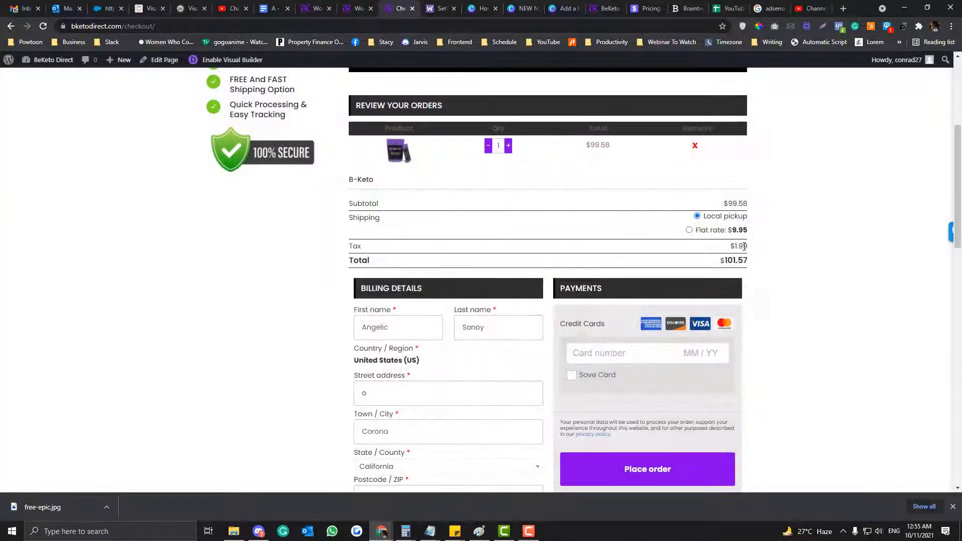
click(351, 8)
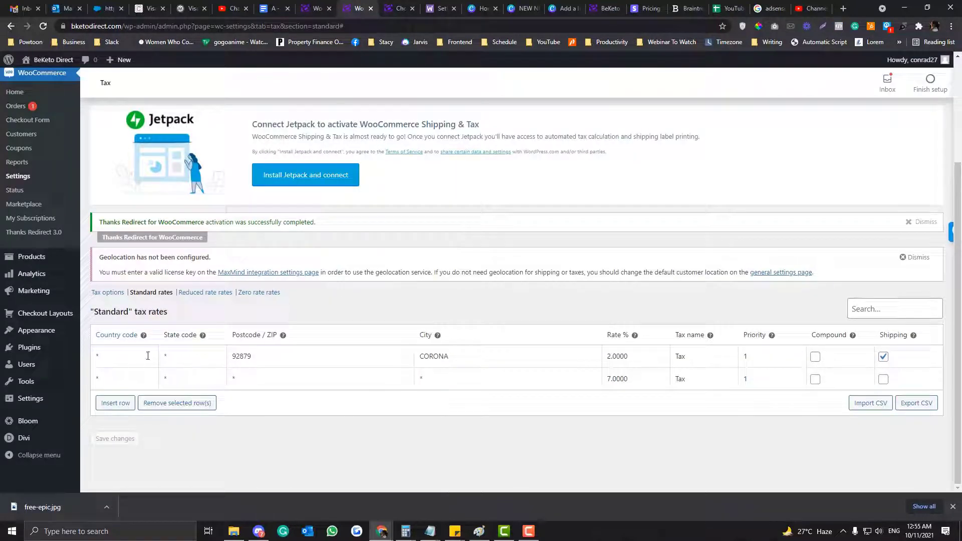
Remove the Corona 2% row so only the 7% standard rate remains, then go to Reduced rate rates.
click(706, 357)
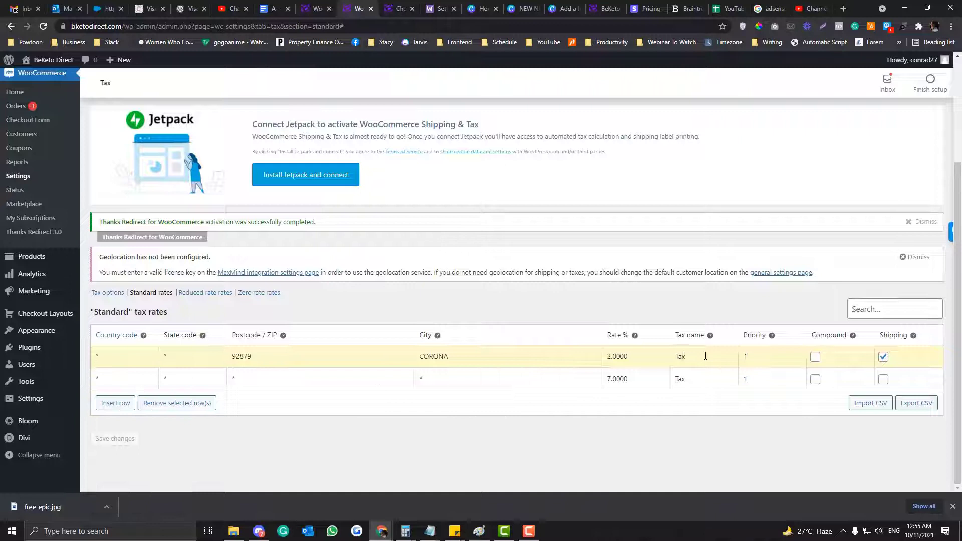
double_click(680, 357)
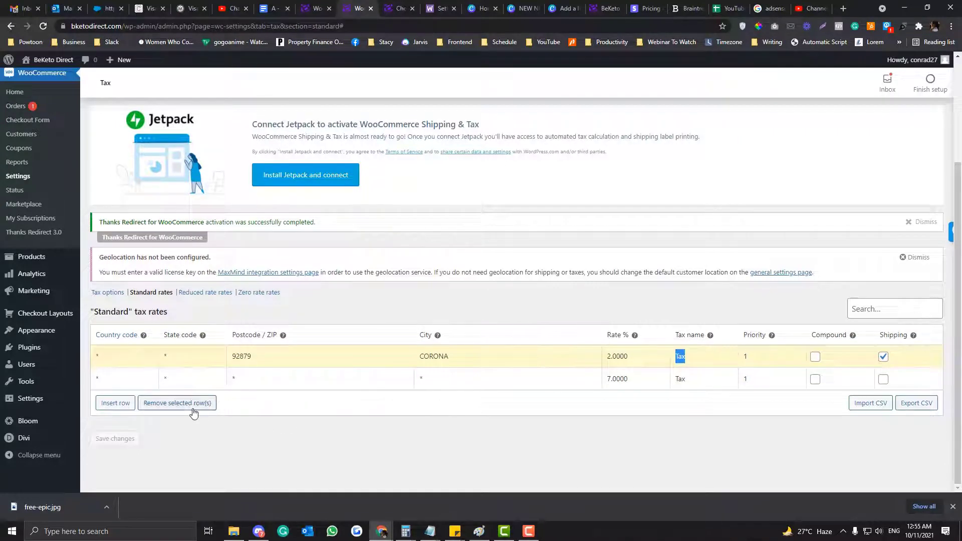
click(176, 403)
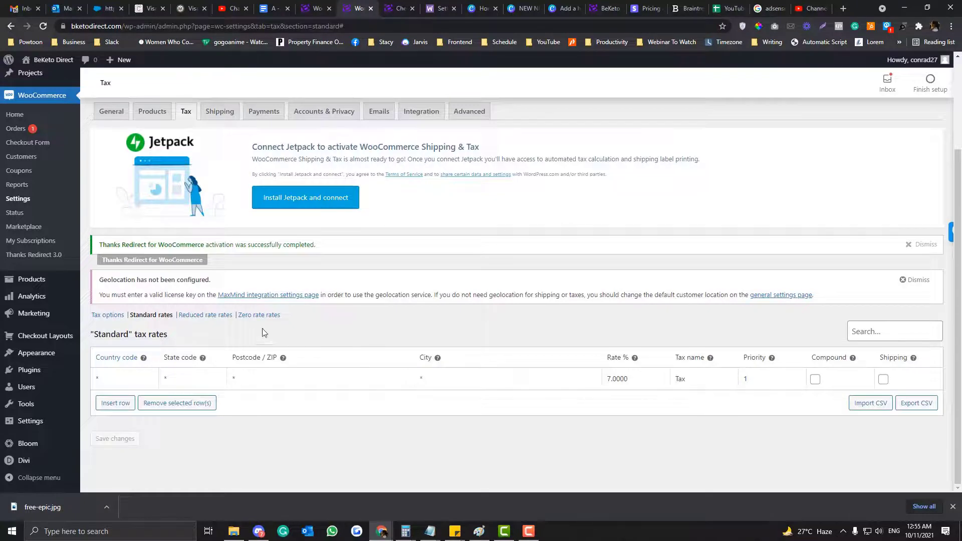
click(205, 315)
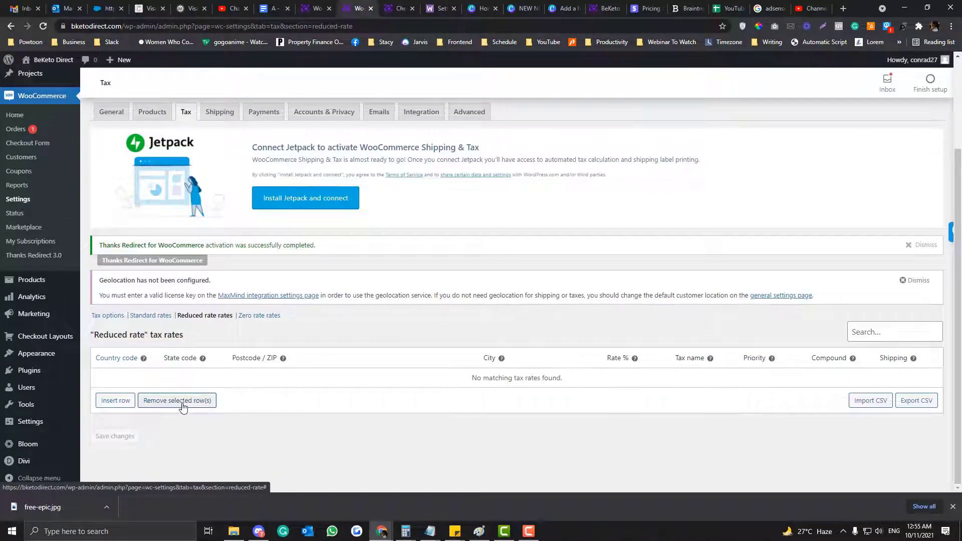
Add and save a reduced-rate row for postcode 92879, city Corona, with an initial rate of 5.
click(114, 401)
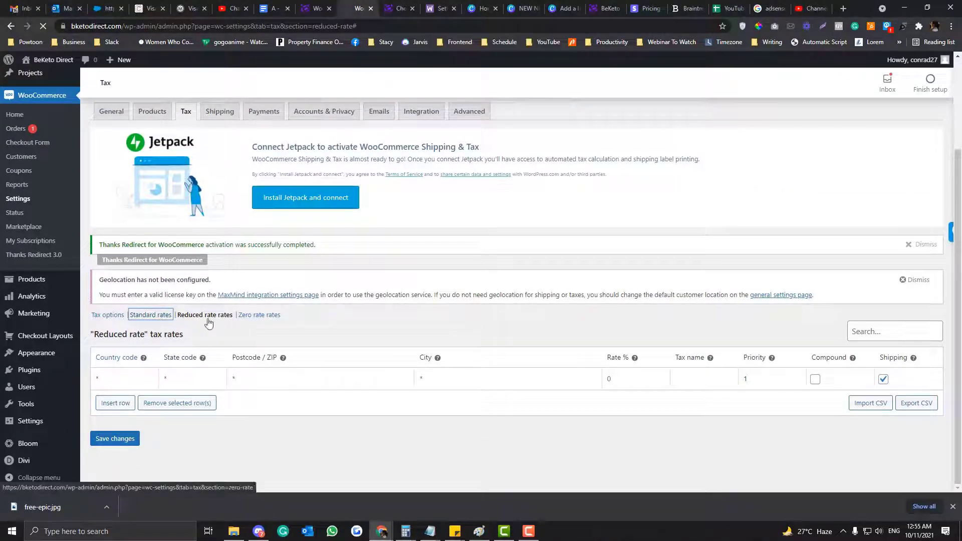
click(151, 315)
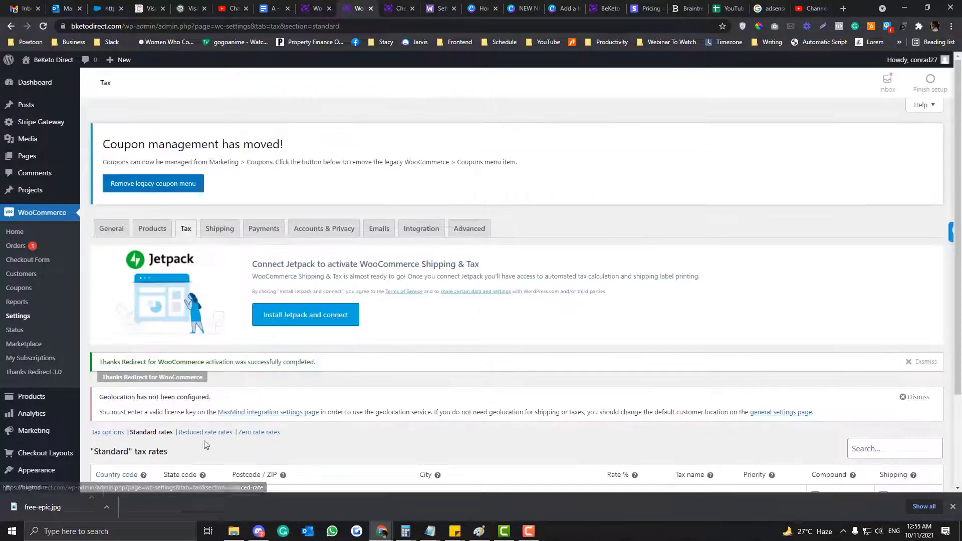
click(205, 432)
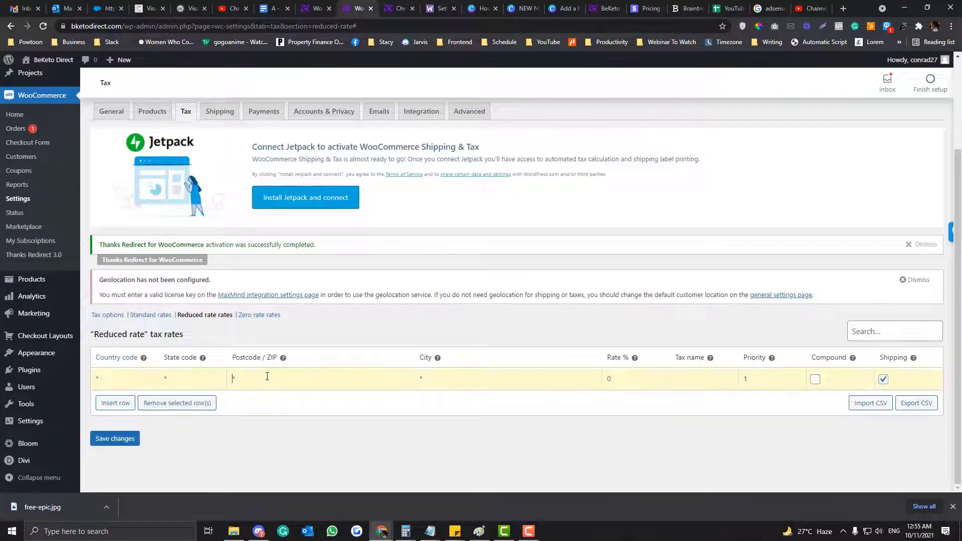
text(92879)
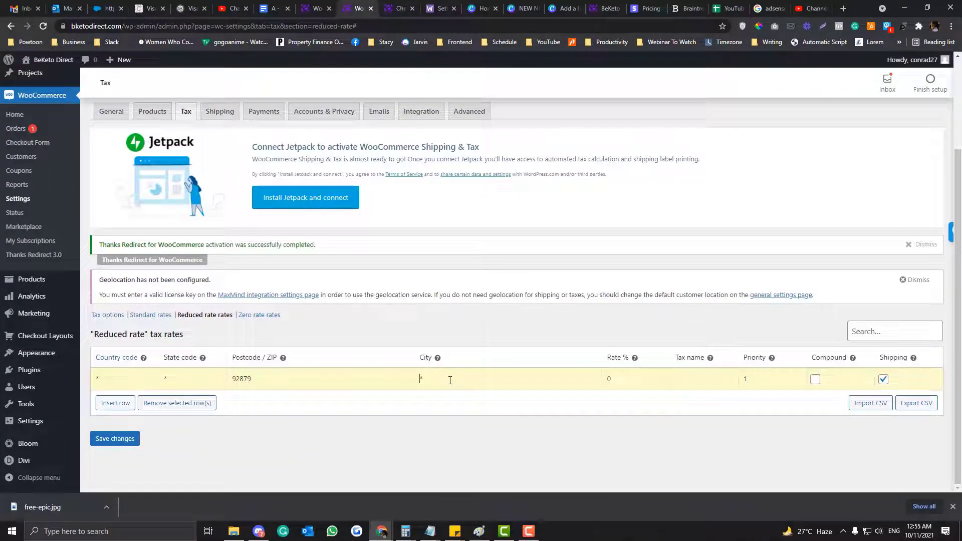
text(Corona)
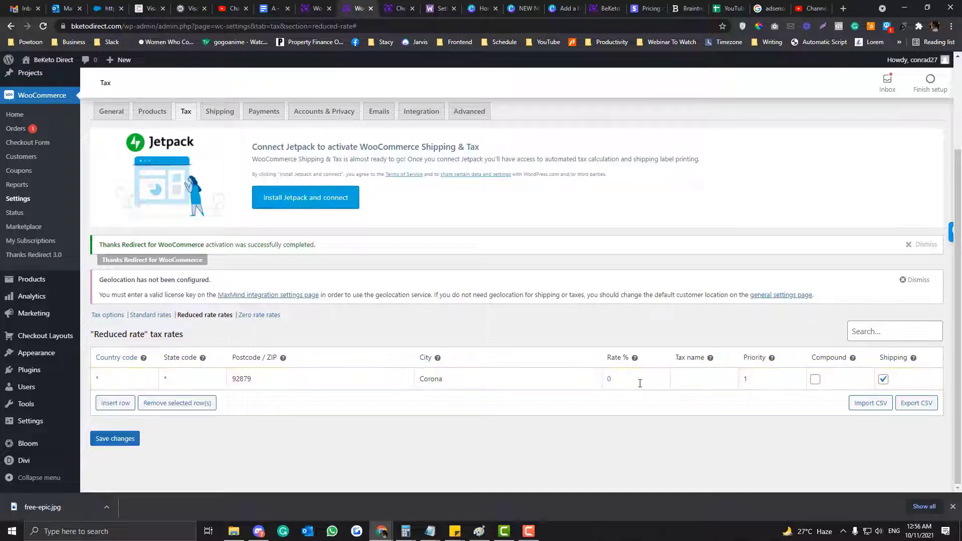
text(5)
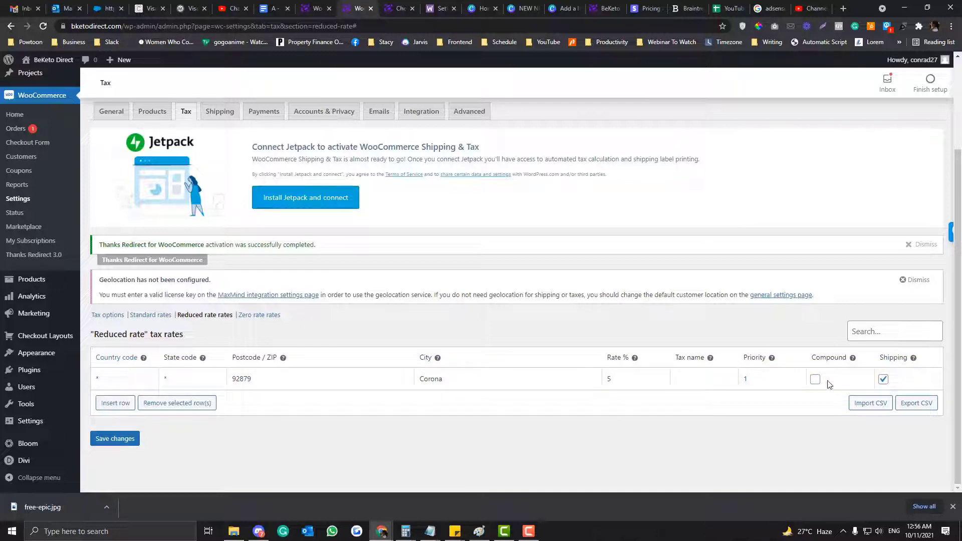
click(115, 440)
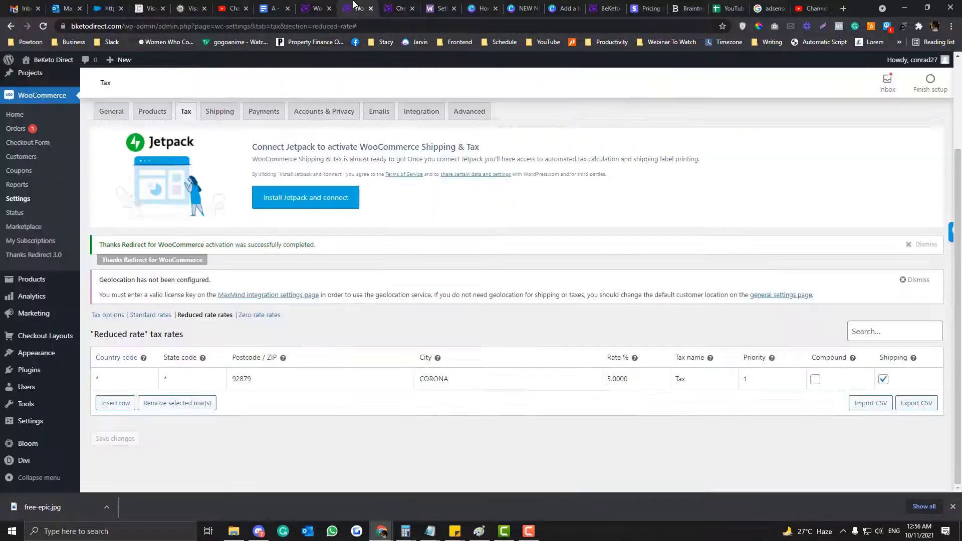
Make the Corona rate compound, correct it to 2% and save, then go to Zero rate rates.
click(815, 379)
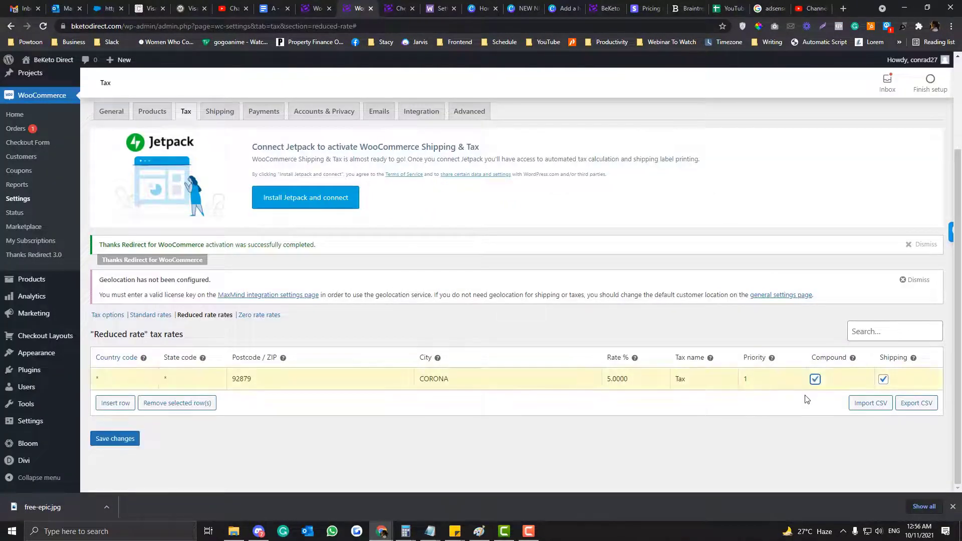
double_click(618, 379)
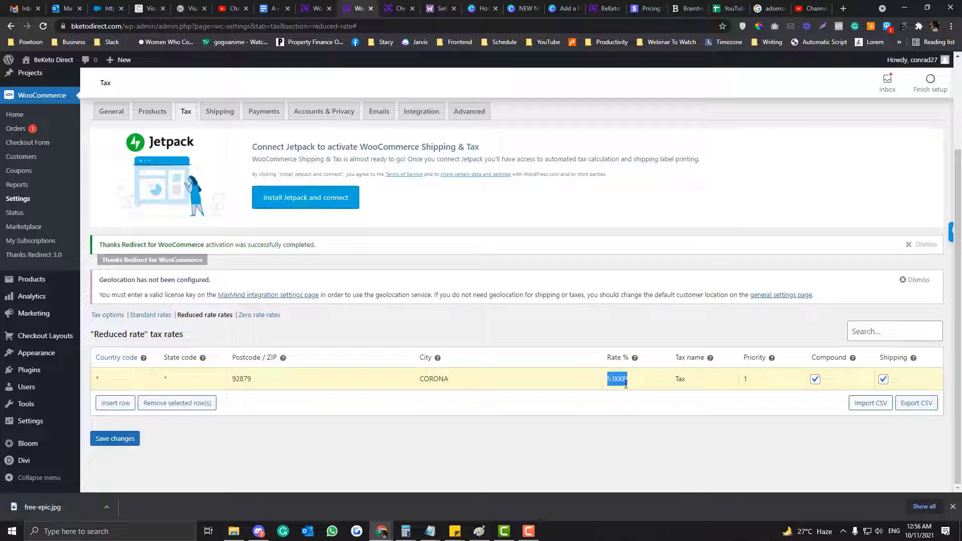
mouse_move(634, 358)
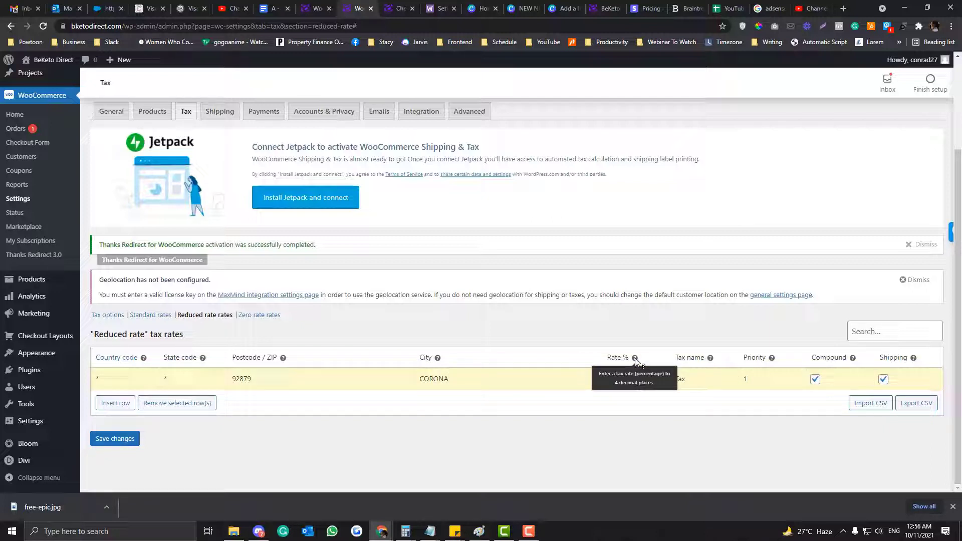
click(617, 379)
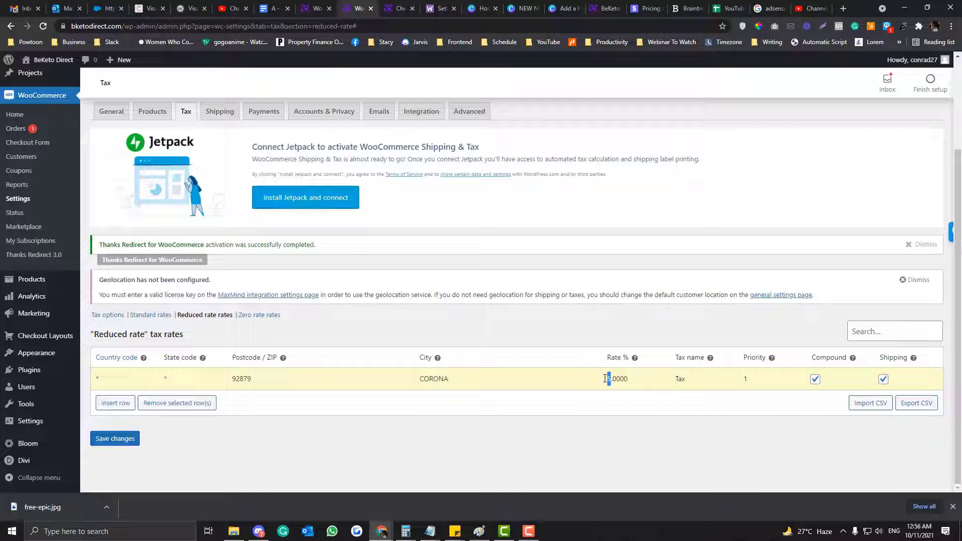
click(114, 439)
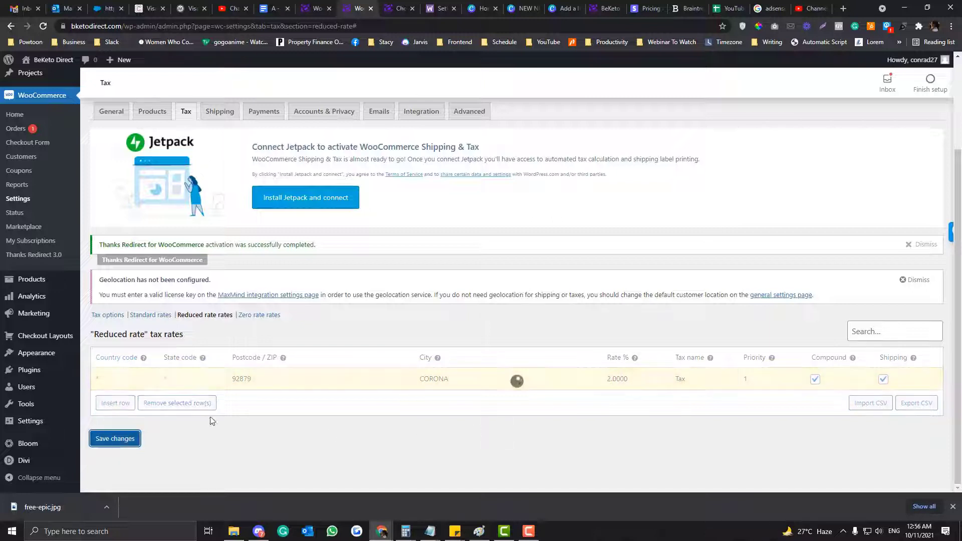
click(179, 379)
text(92879)
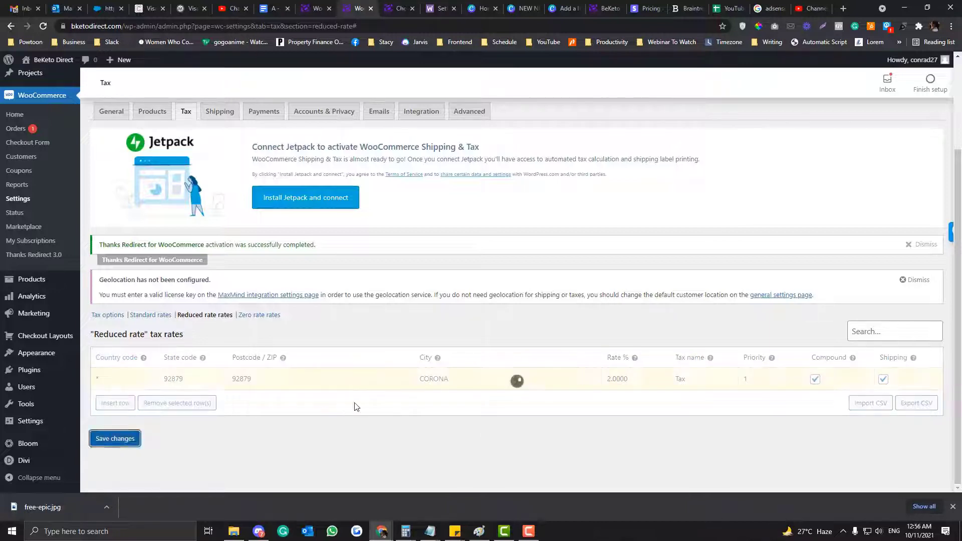
click(114, 439)
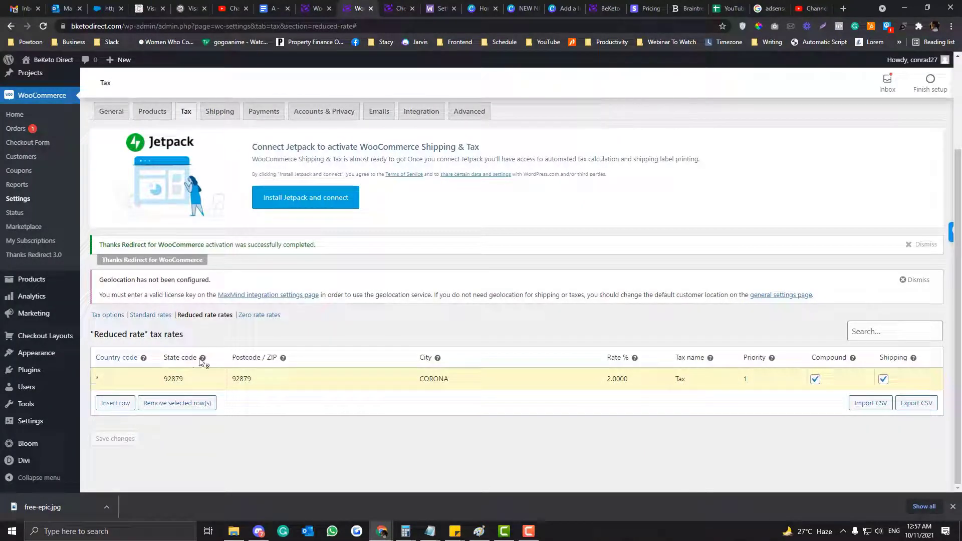
click(260, 315)
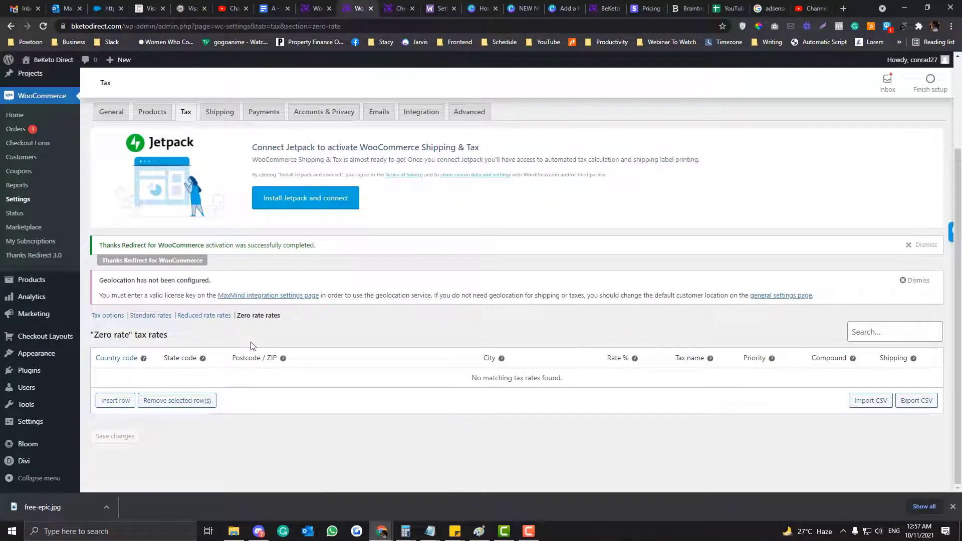
mouse_move(753, 379)
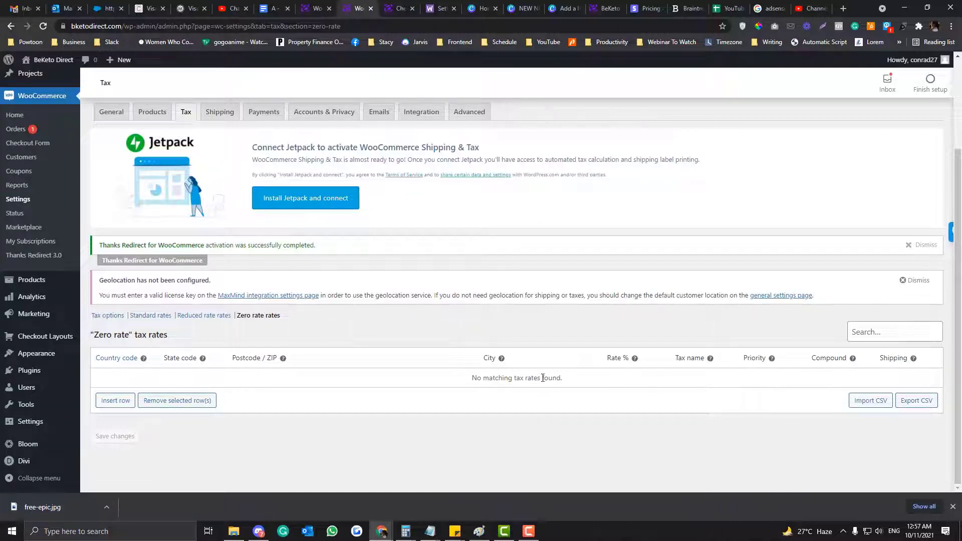
mouse_move(203, 314)
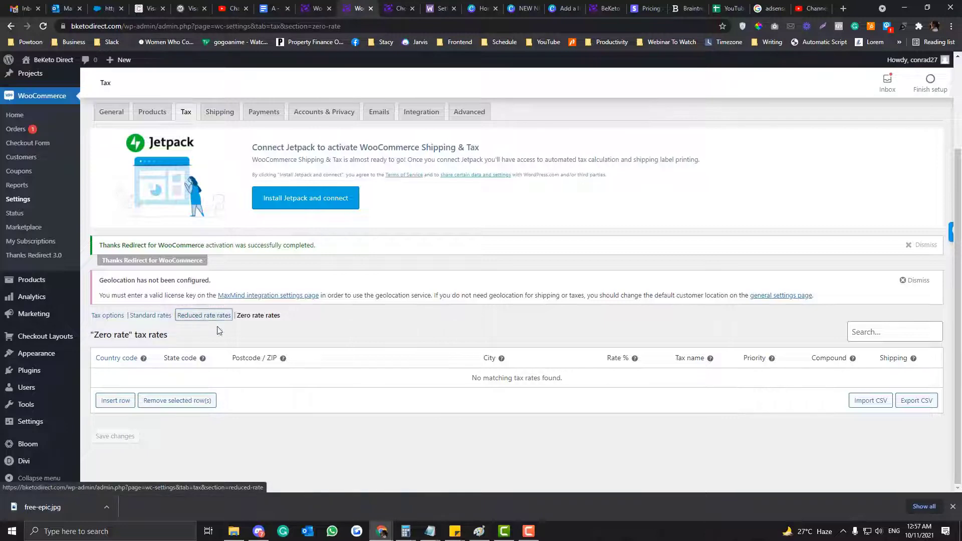
Compare the standard 7%, reduced-rate 2% Corona and empty zero-rate tables, ending on reduced rates.
click(203, 315)
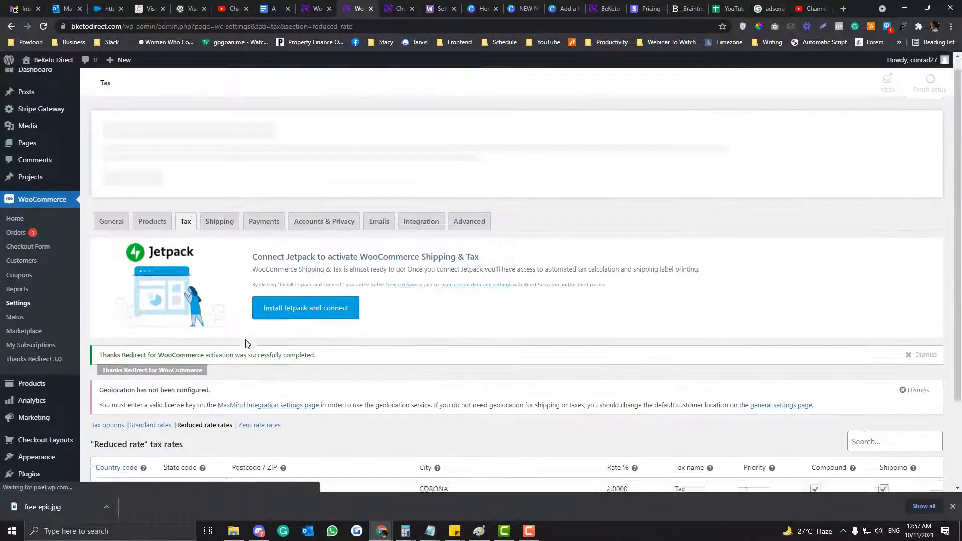
click(150, 426)
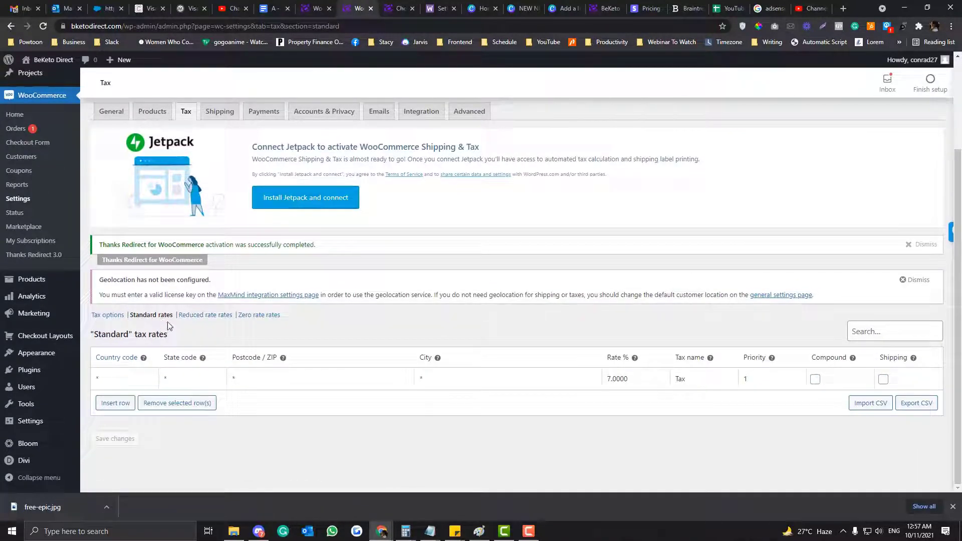
mouse_move(352, 395)
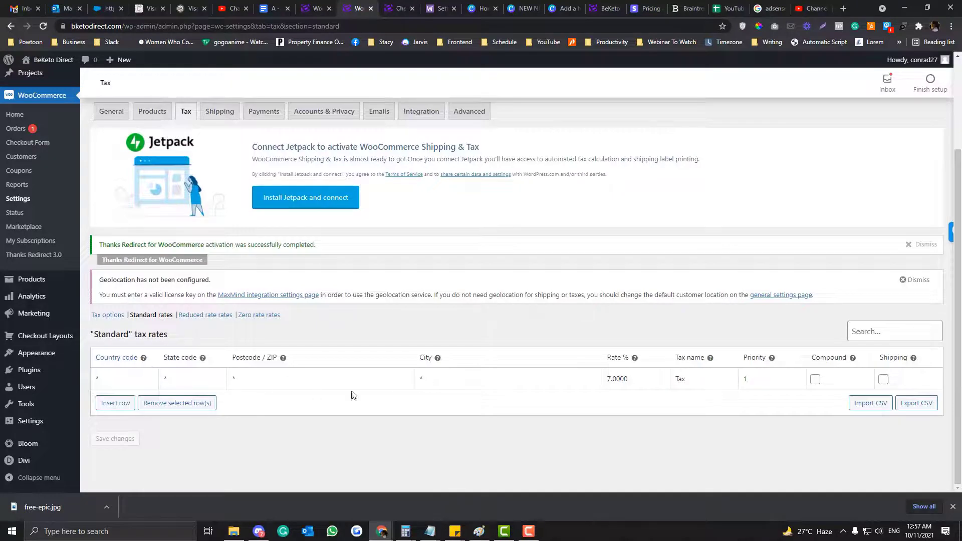
click(204, 315)
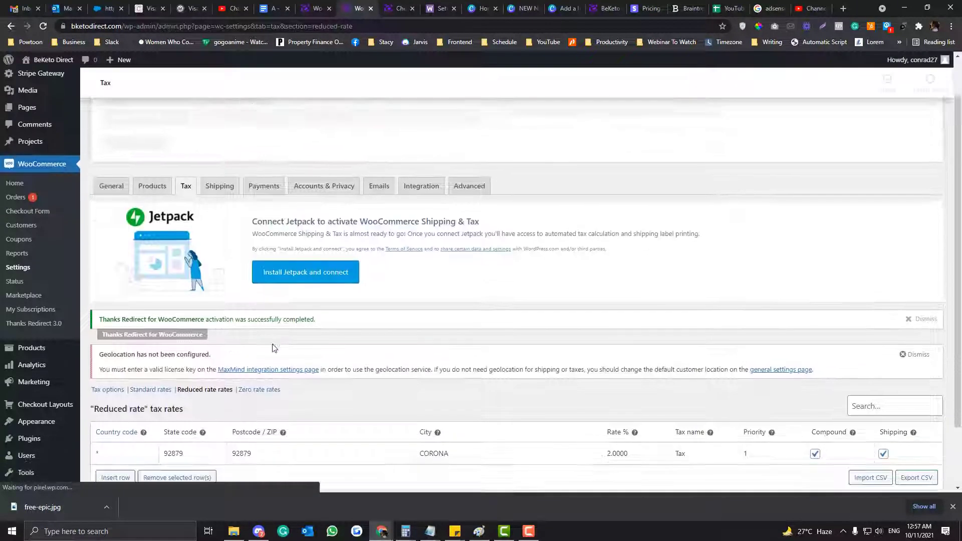
click(259, 389)
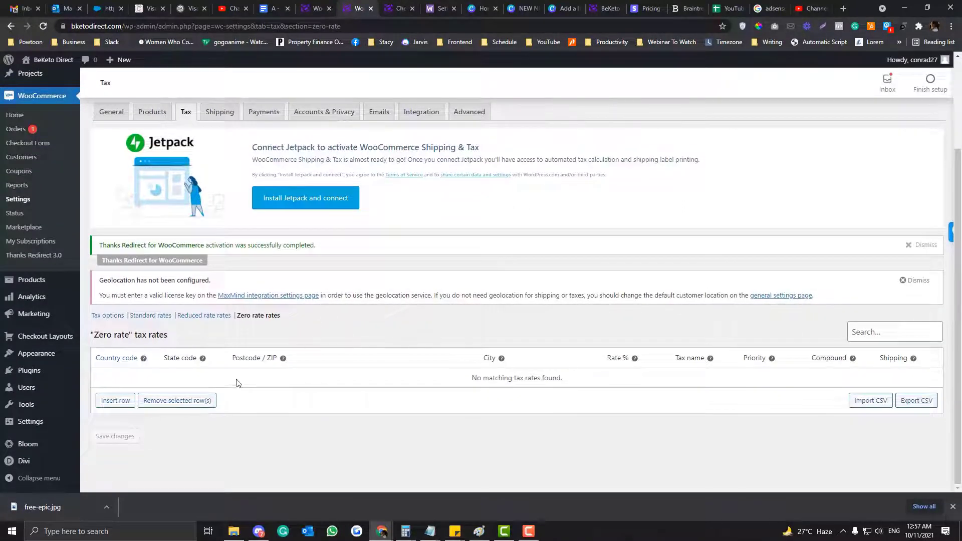
mouse_move(251, 367)
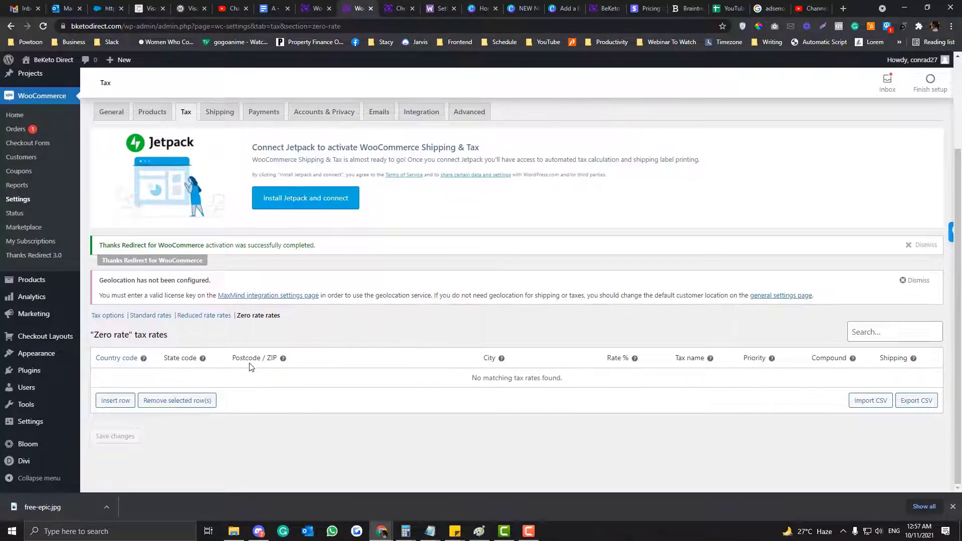
click(204, 315)
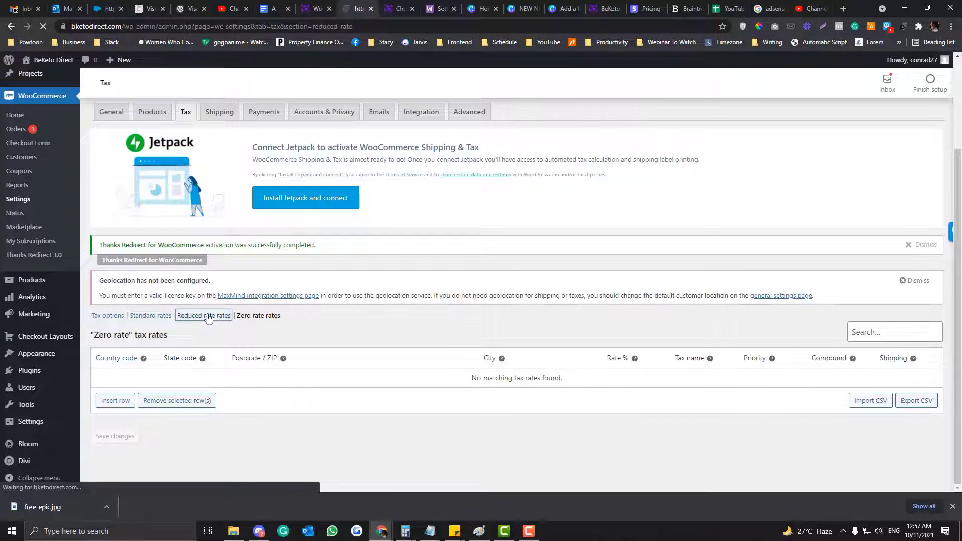
Remove the Corona reduced-rate row and save, then view the standard 7% rate.
click(205, 314)
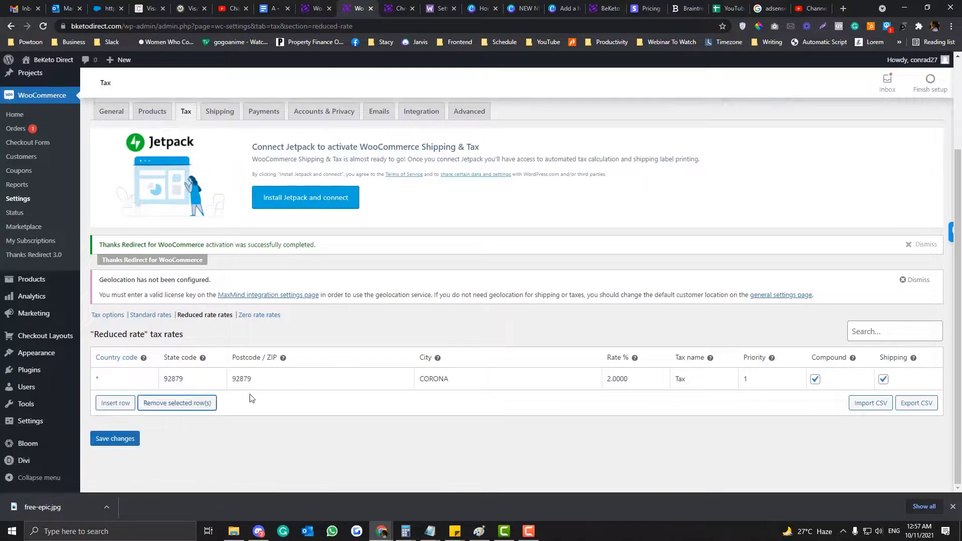
mouse_move(177, 400)
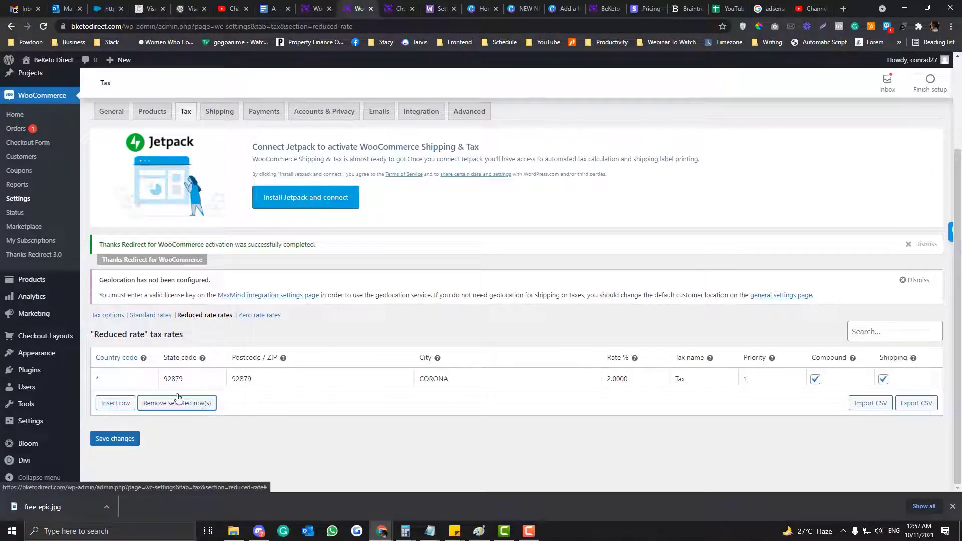
click(176, 403)
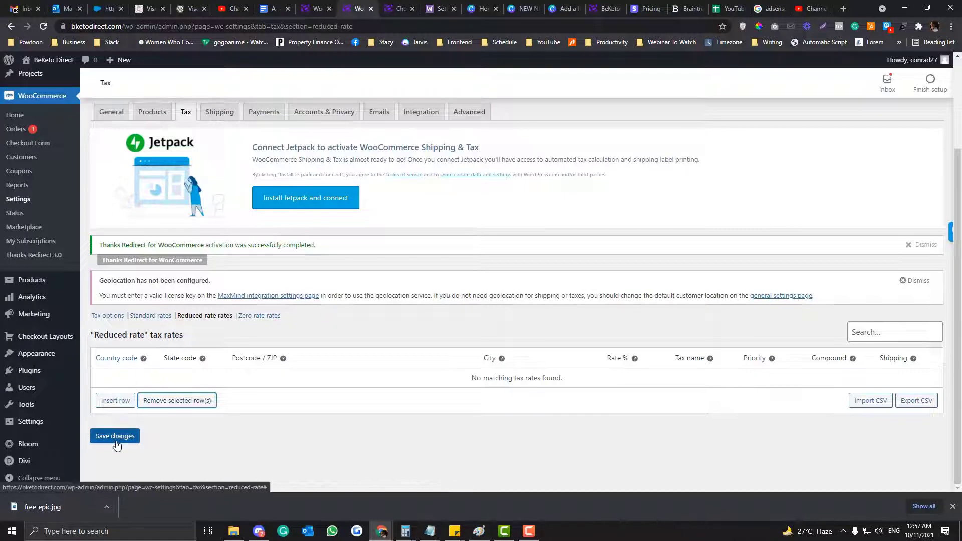
click(114, 436)
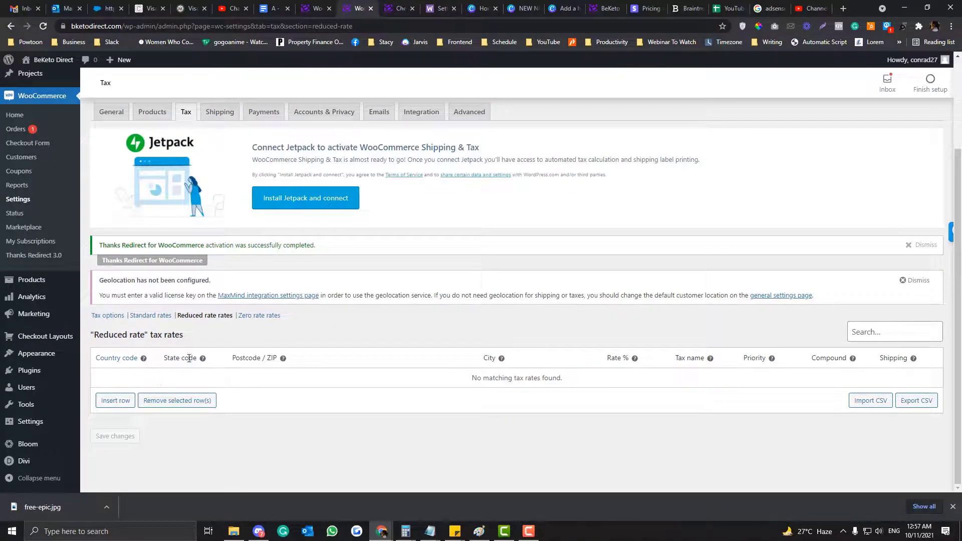
click(151, 315)
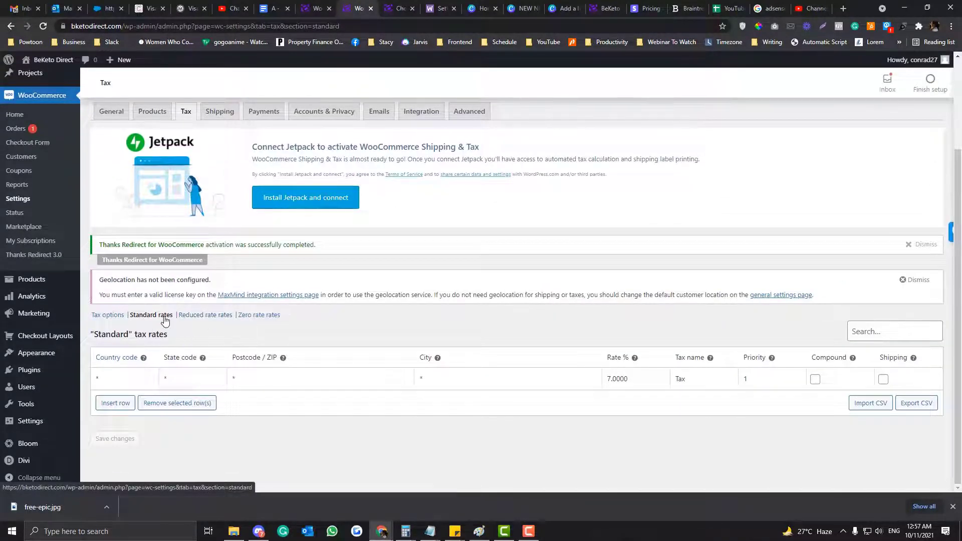
mouse_move(162, 323)
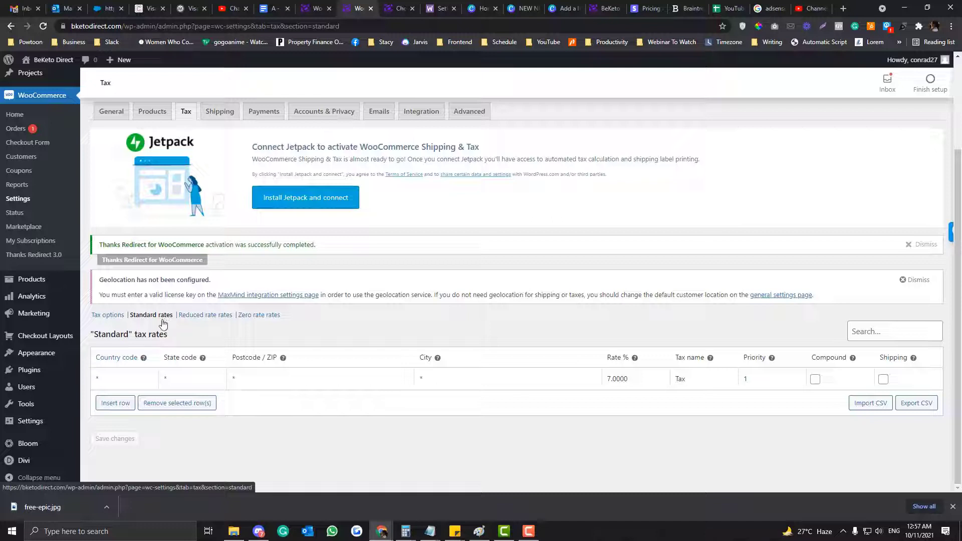
mouse_move(107, 315)
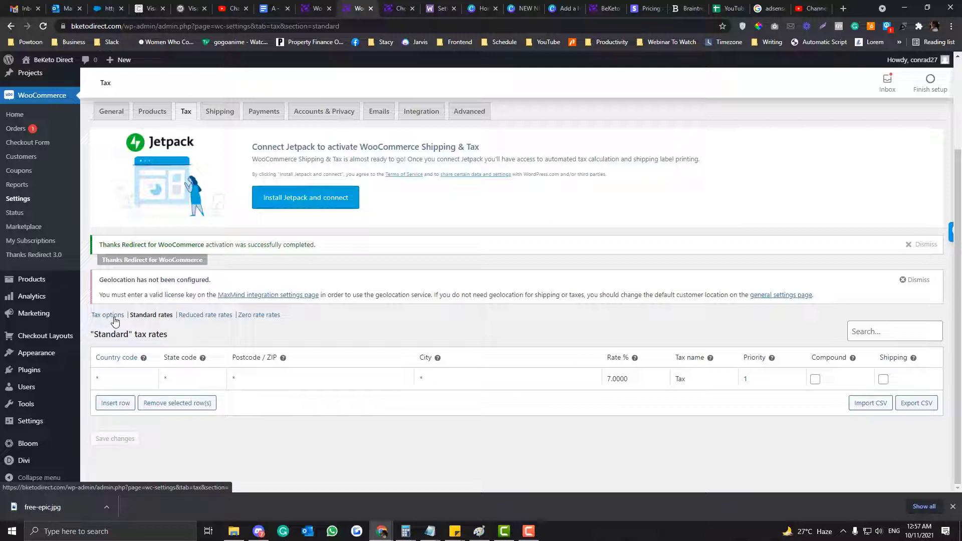
Bring up the Tax options section showing prices exclusive of tax based on customer shipping address.
click(108, 314)
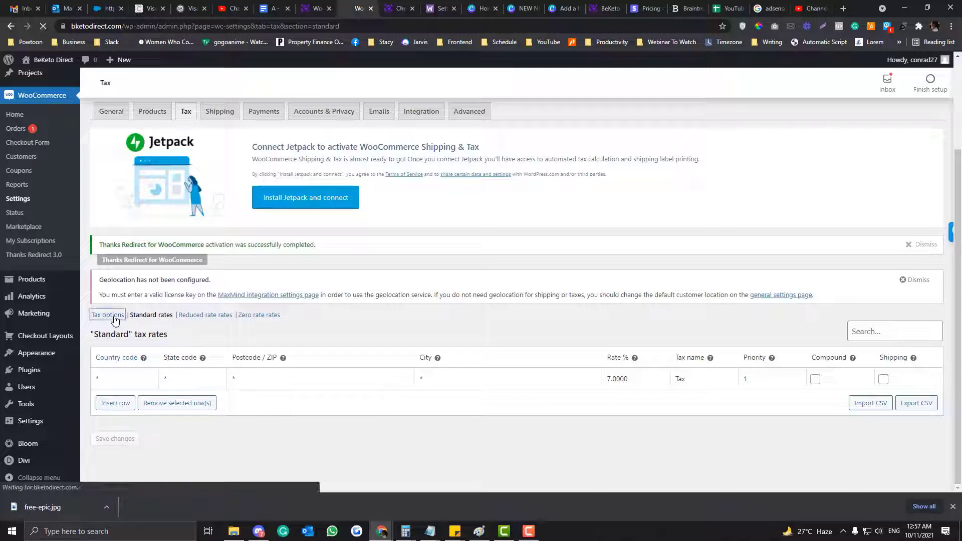
click(107, 315)
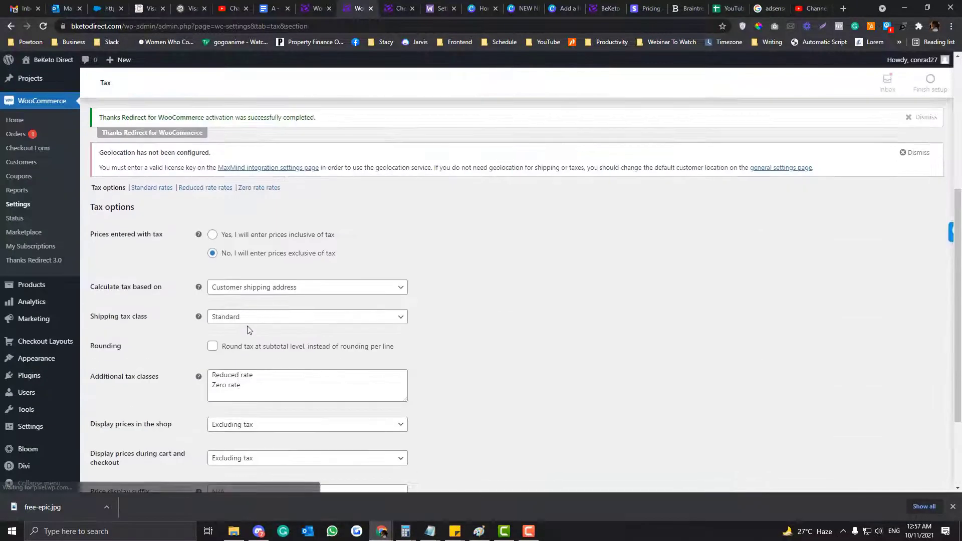